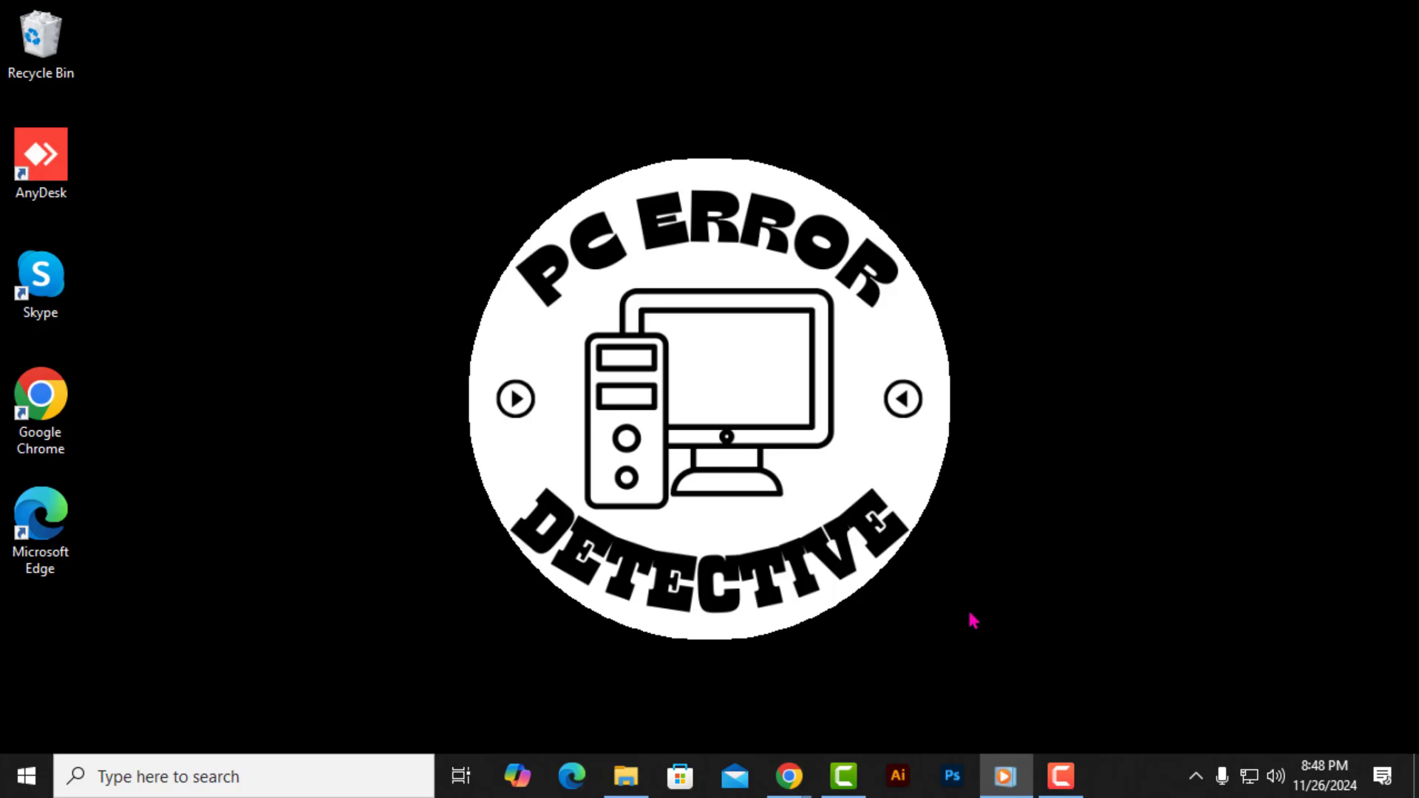
mouse_move(965, 627)
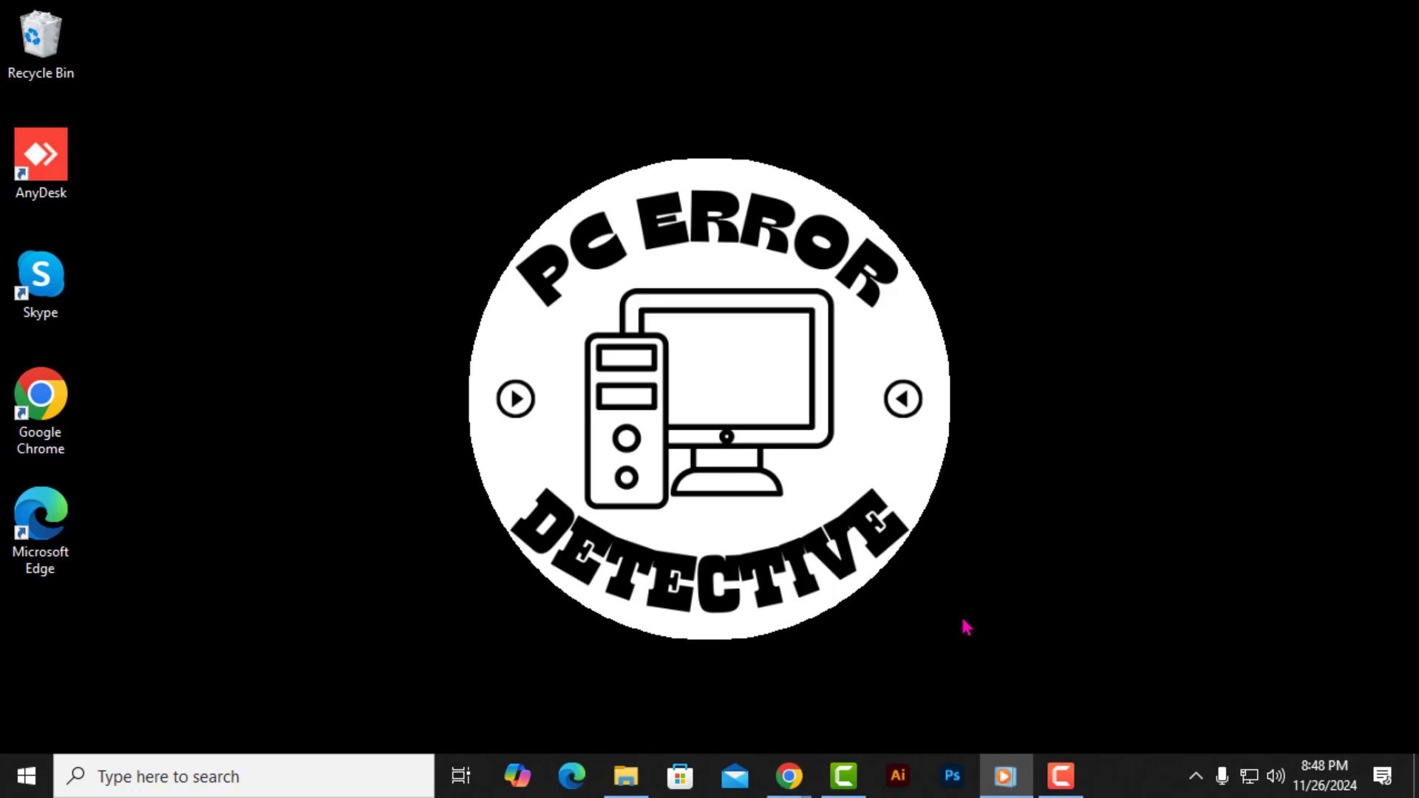
mouse_move(942, 661)
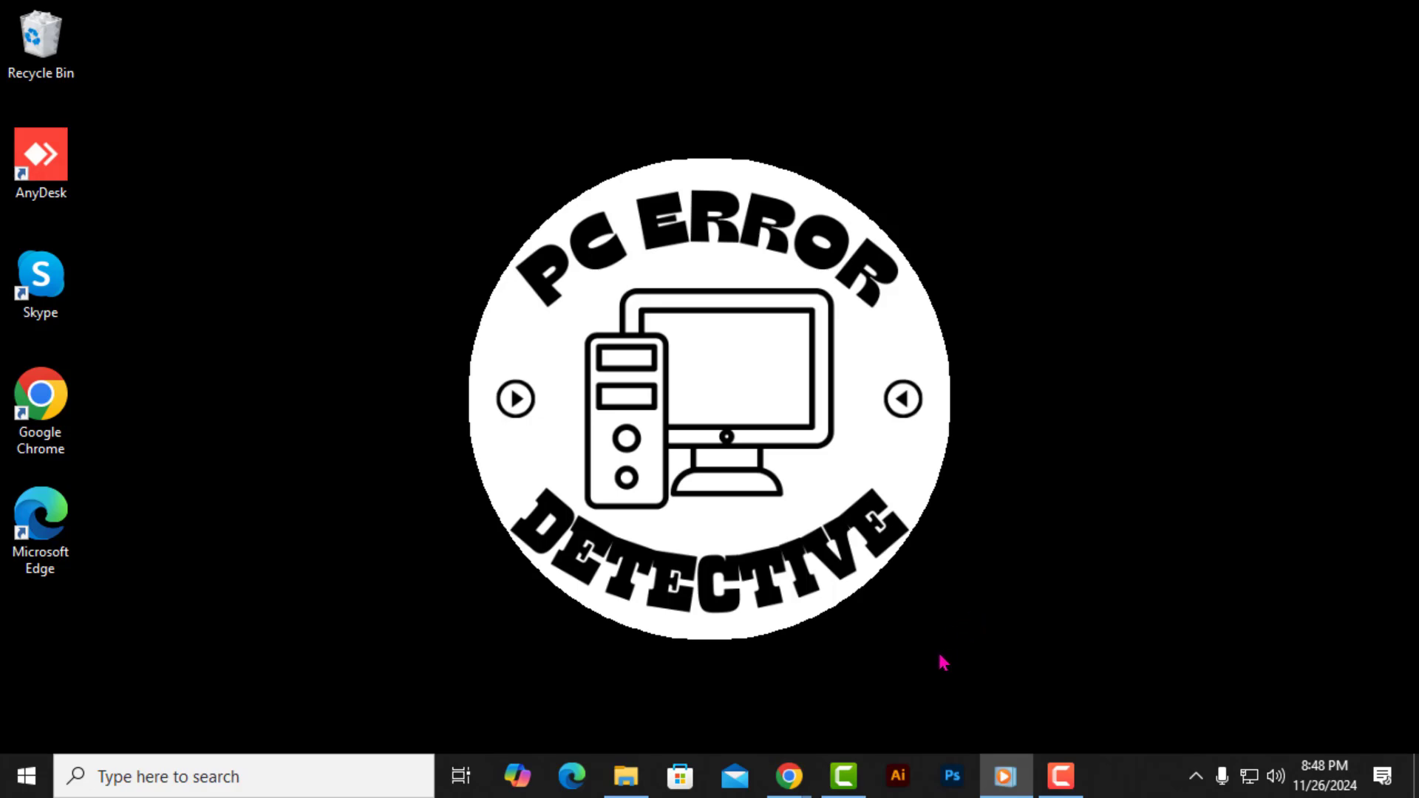
mouse_move(811, 719)
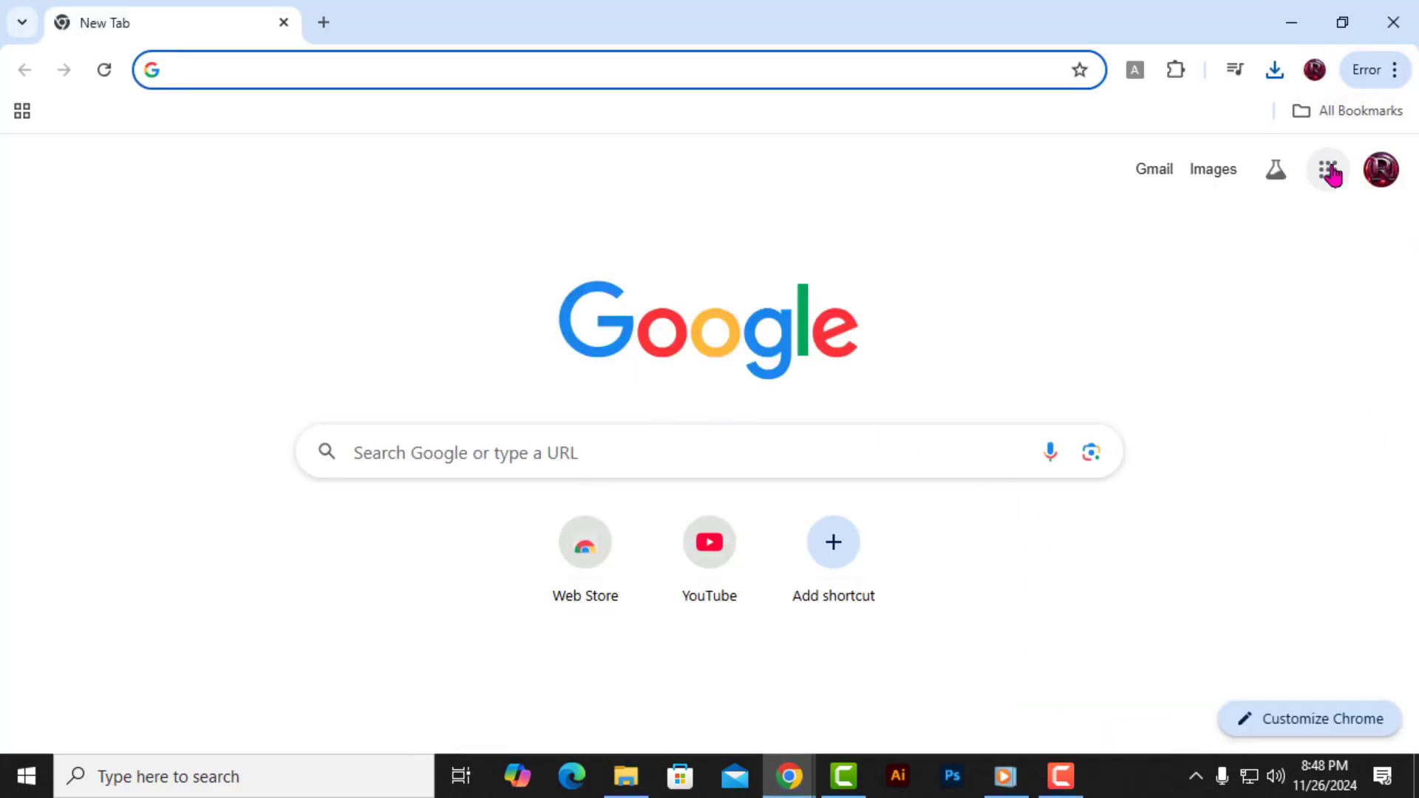
Launch Google Drive from the Google apps grid on the New Tab page.
left_click(1327, 169)
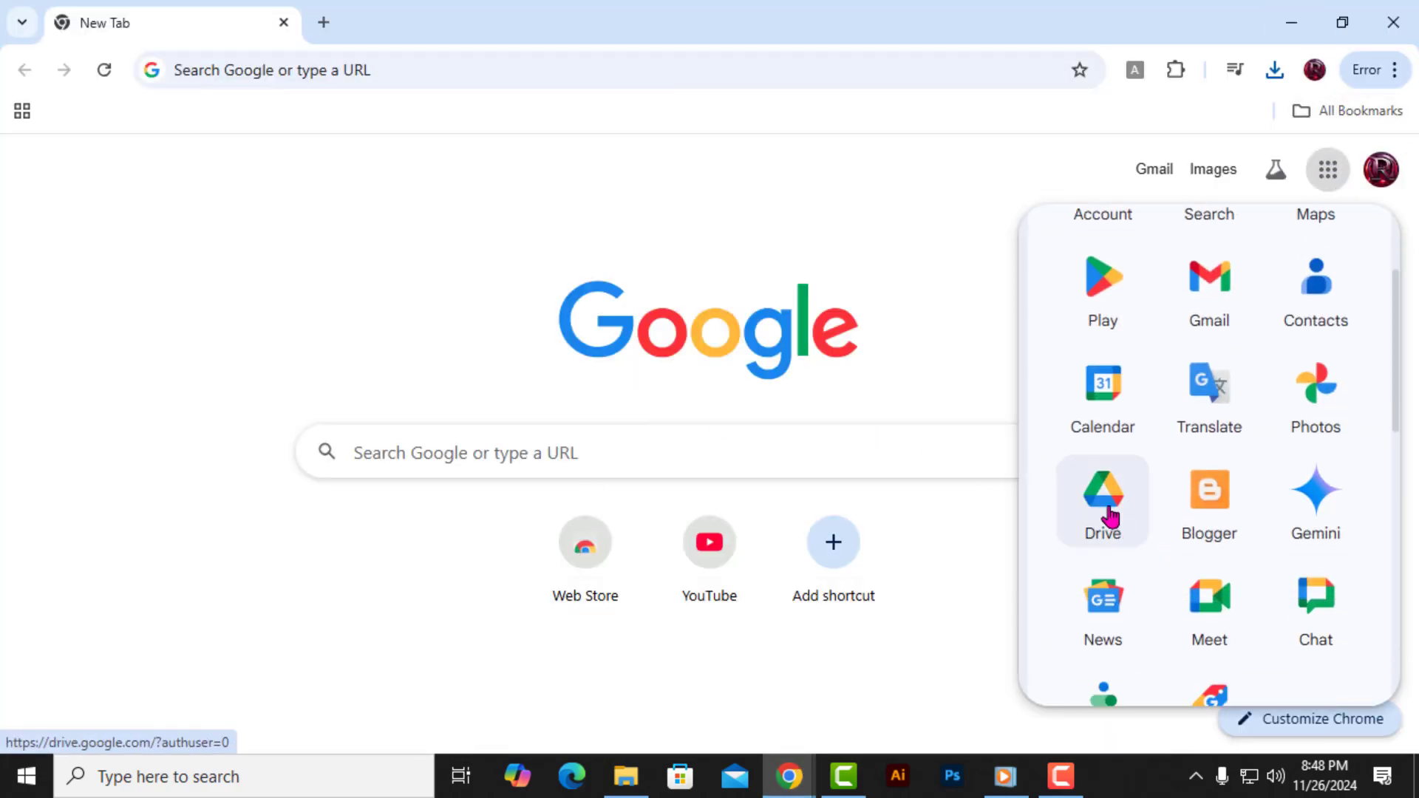
left_click(1102, 500)
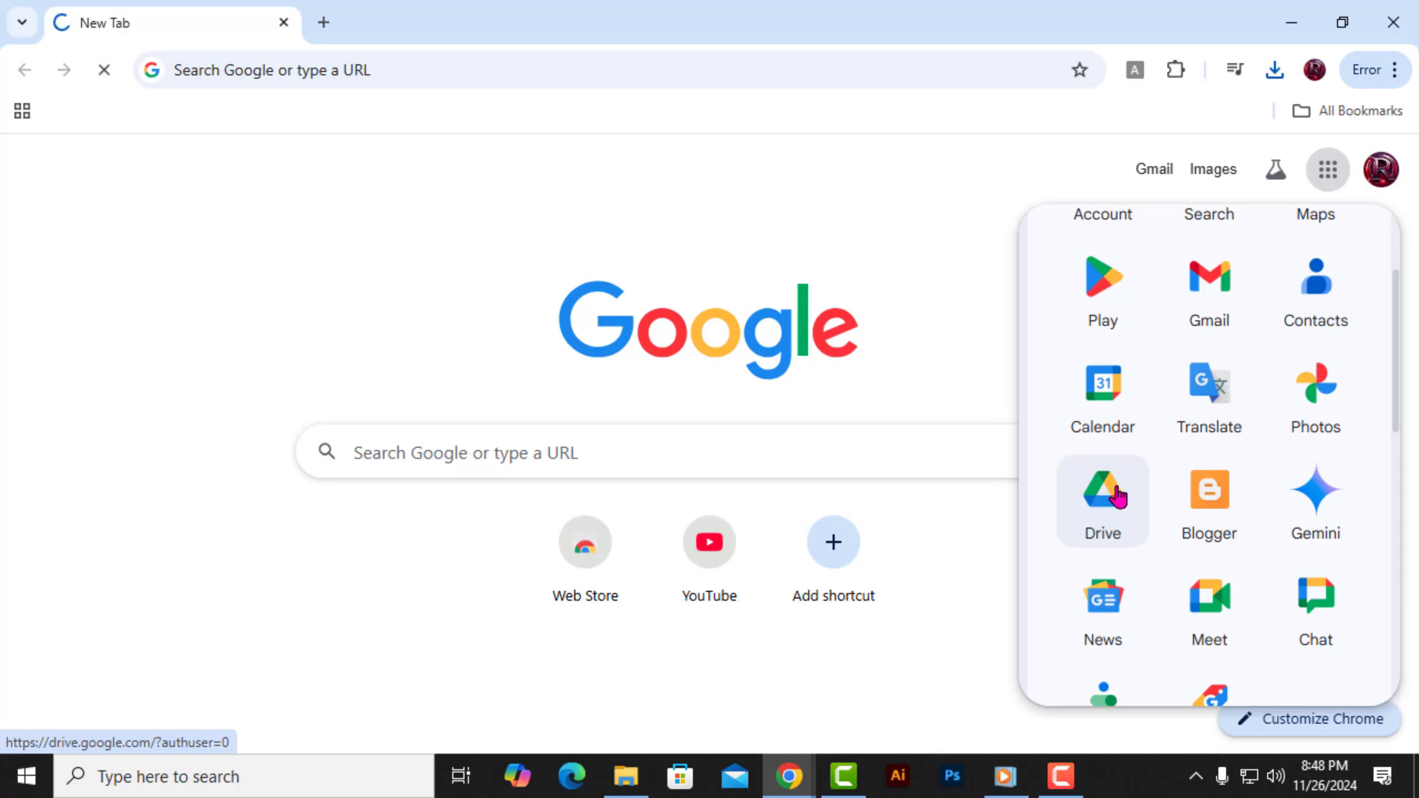
left_click(1103, 501)
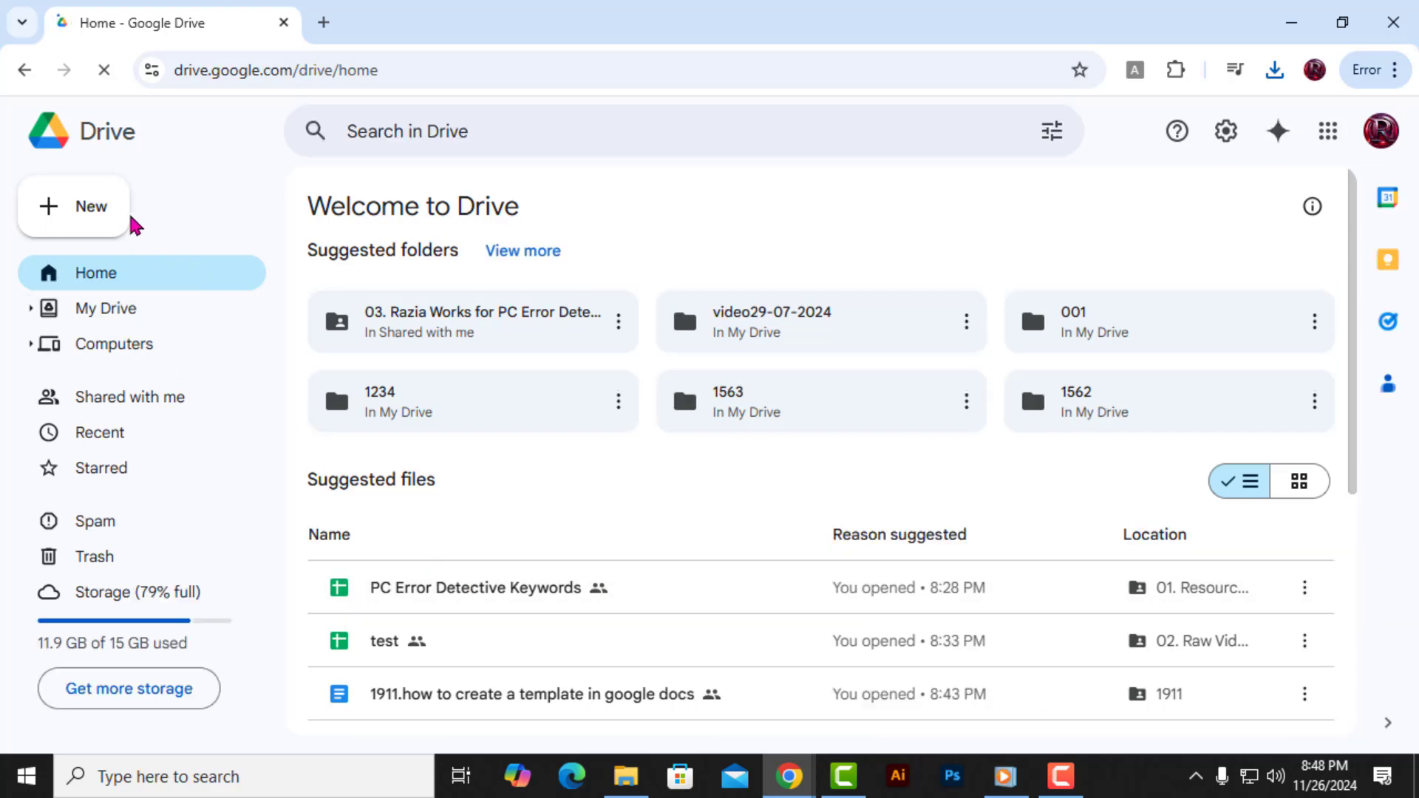
Start a new Google Docs document from a template via Drive's New menu.
left_click(74, 207)
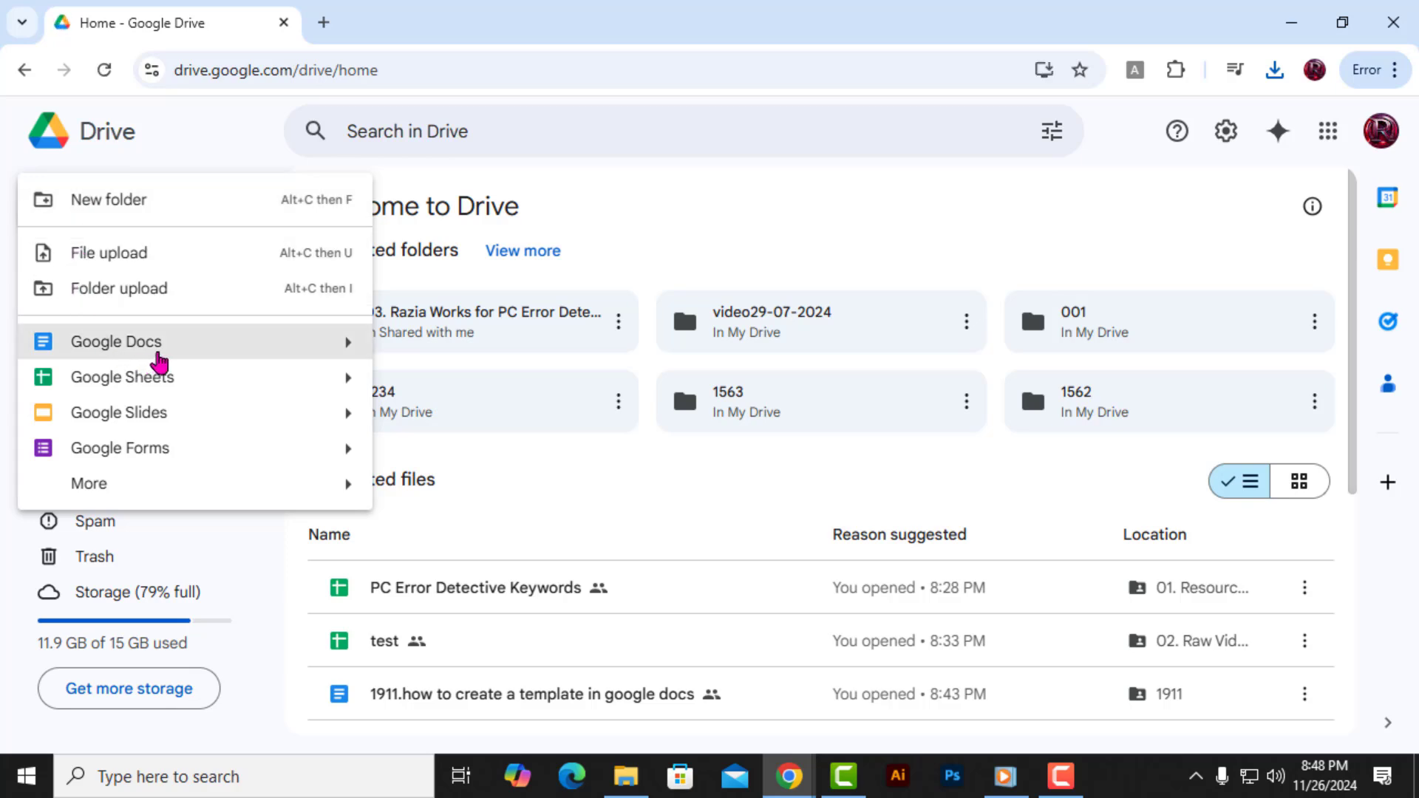
mouse_move(283, 349)
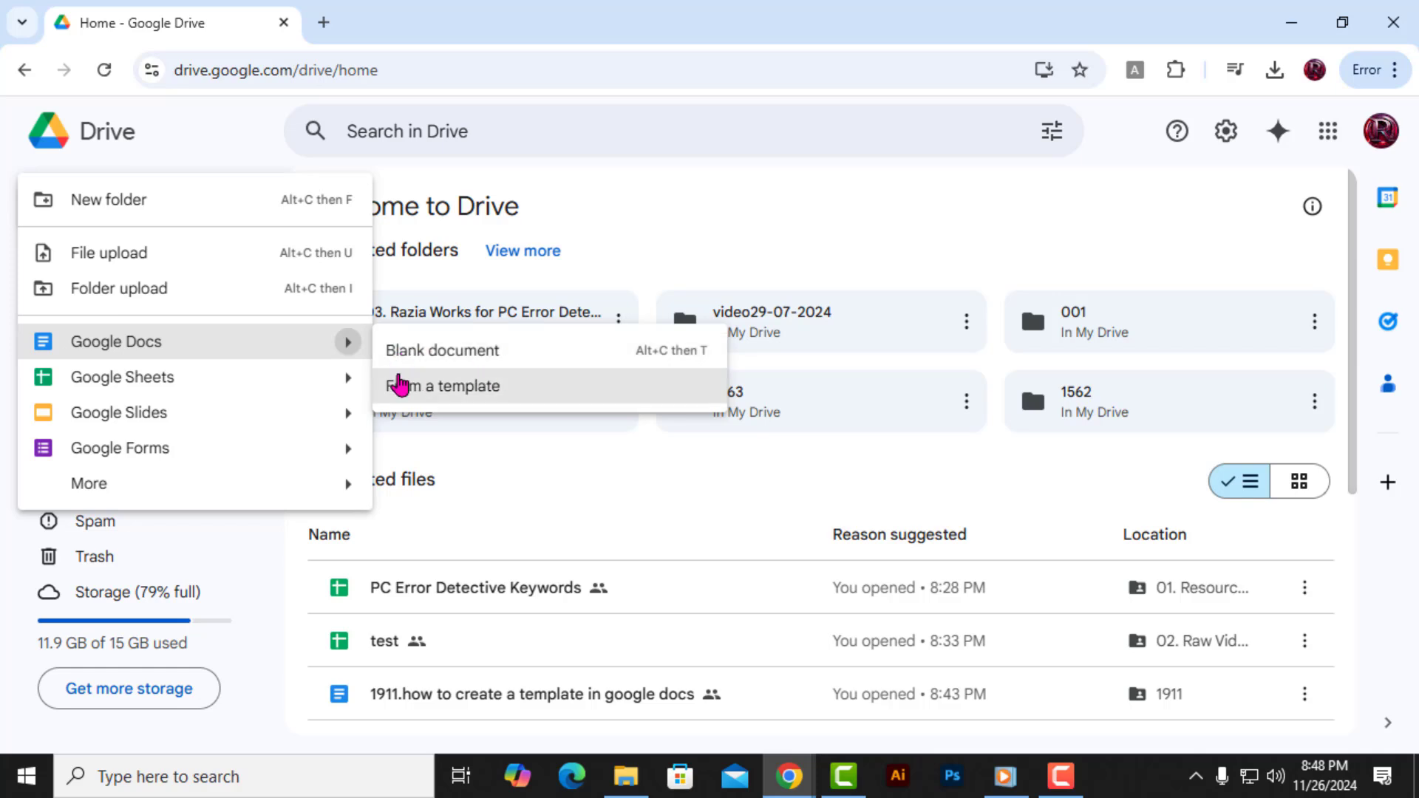
mouse_move(486, 398)
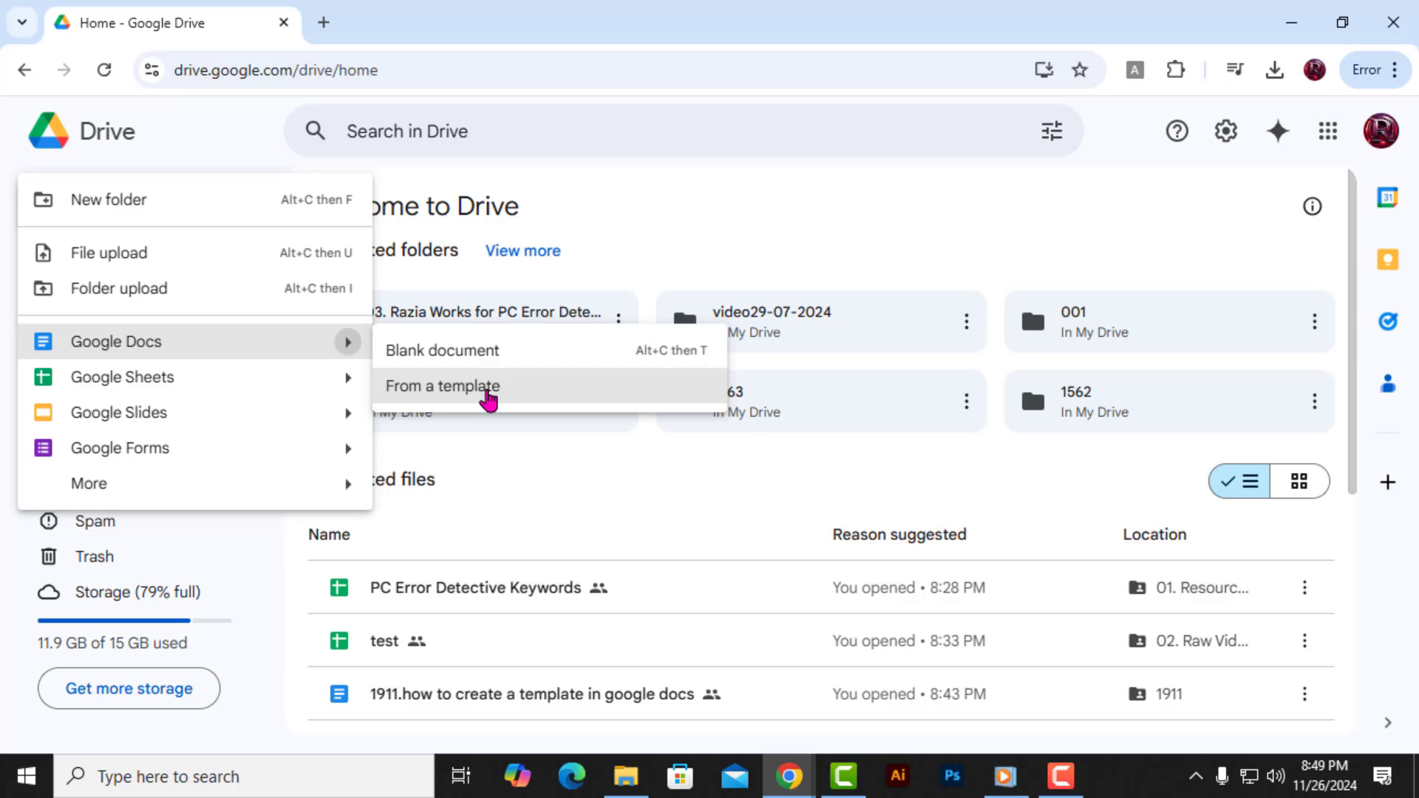
left_click(442, 385)
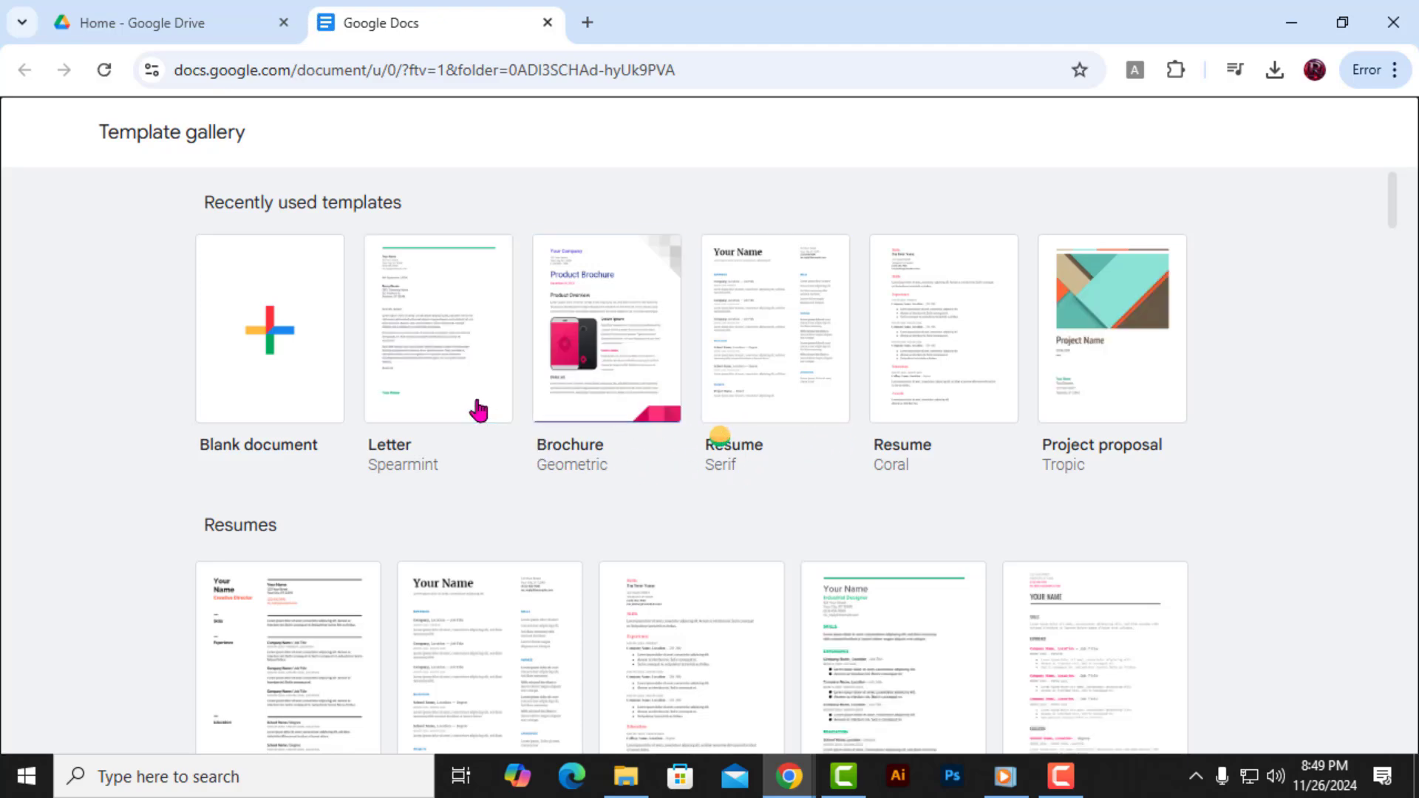
Create a letter from the Spearmint template and replace the first 'Your Name' with 'alex'.
left_click(438, 328)
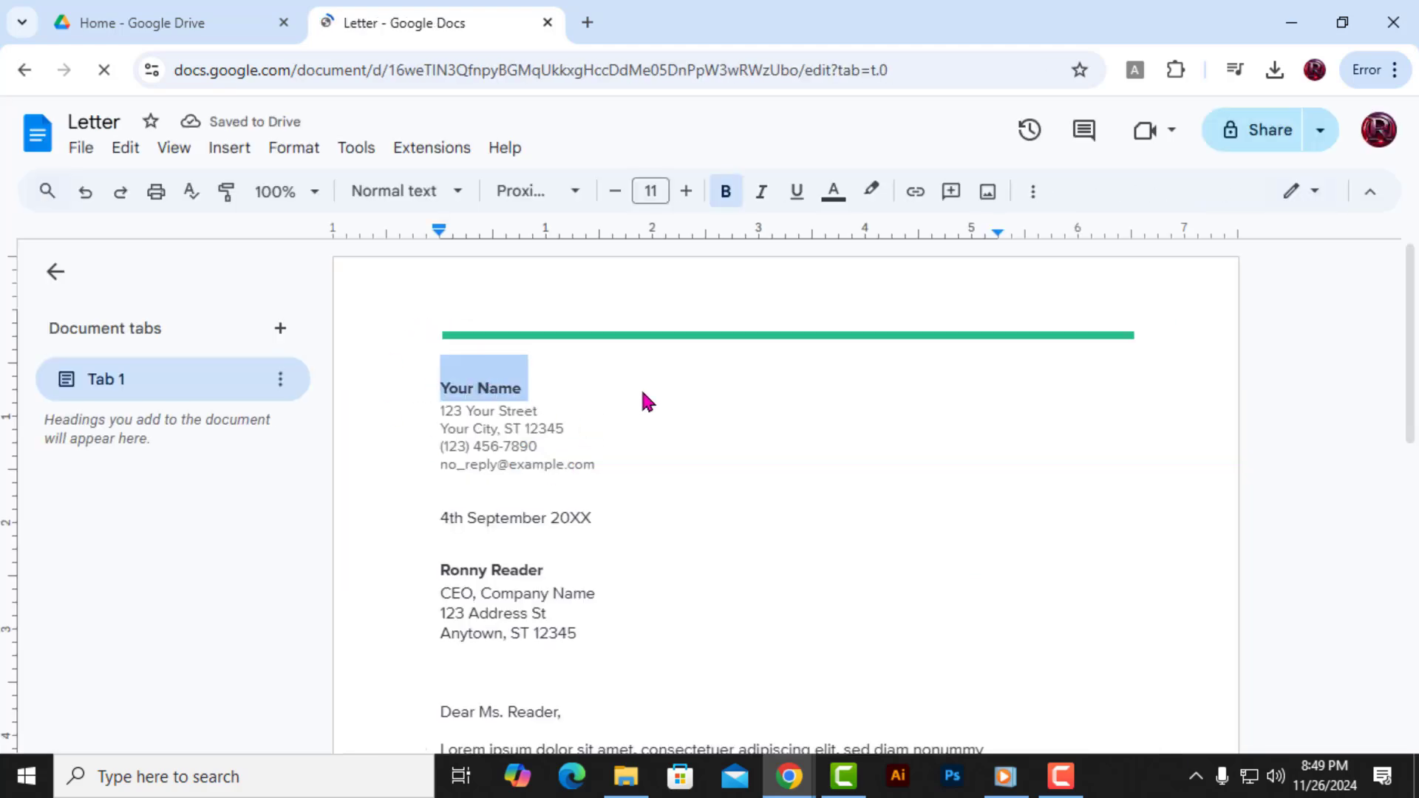
type("ale")
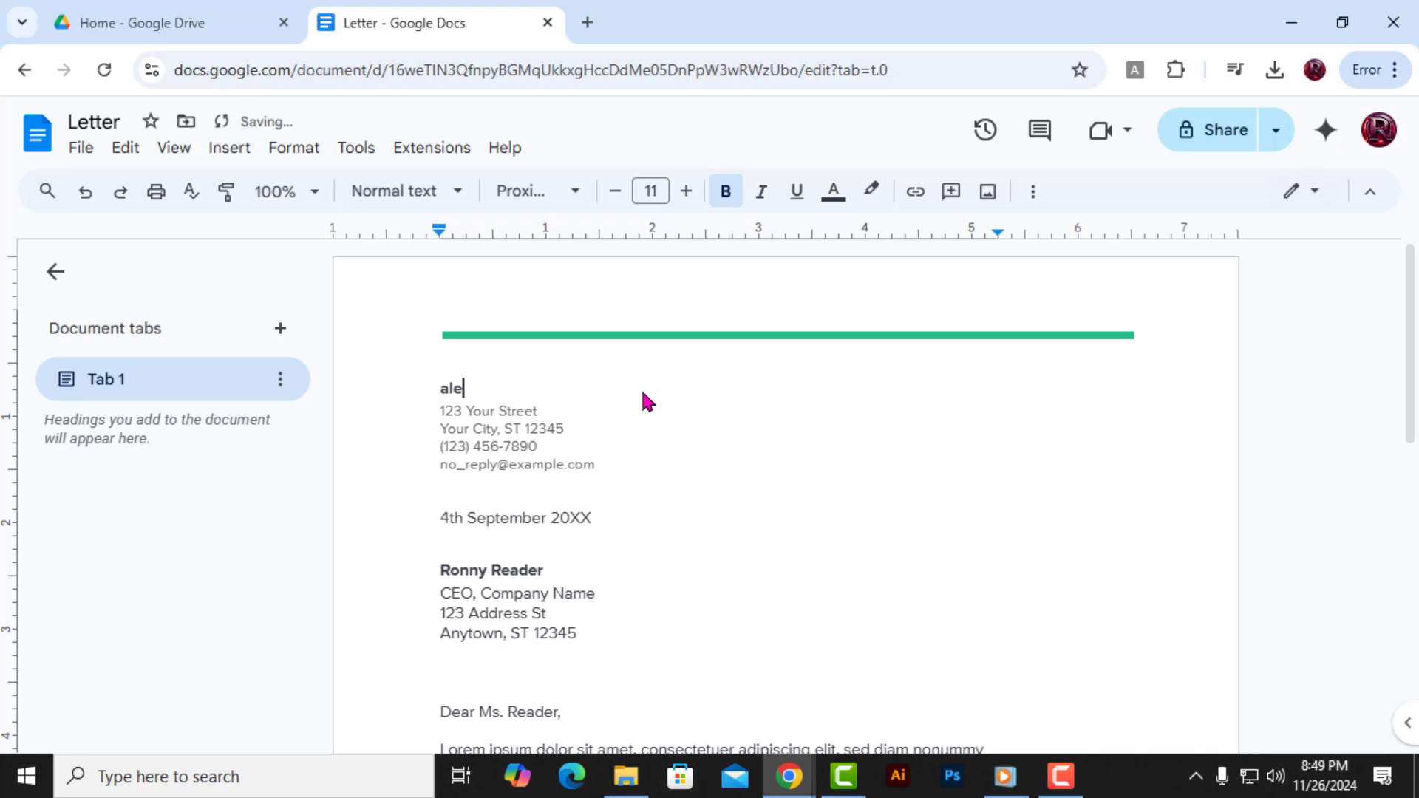
type("x")
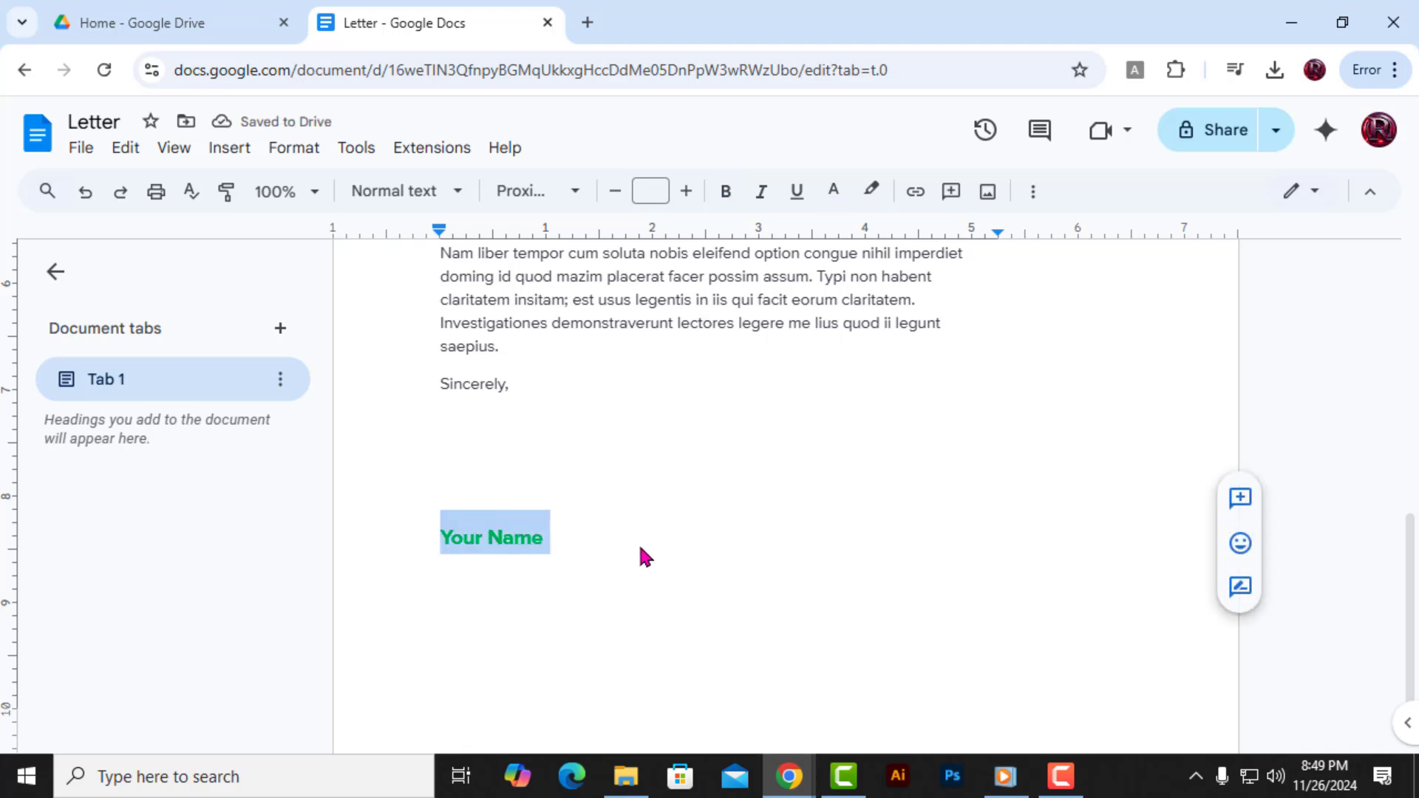
Replace the signature 'Your Name' placeholder with 'alex'.
type("a")
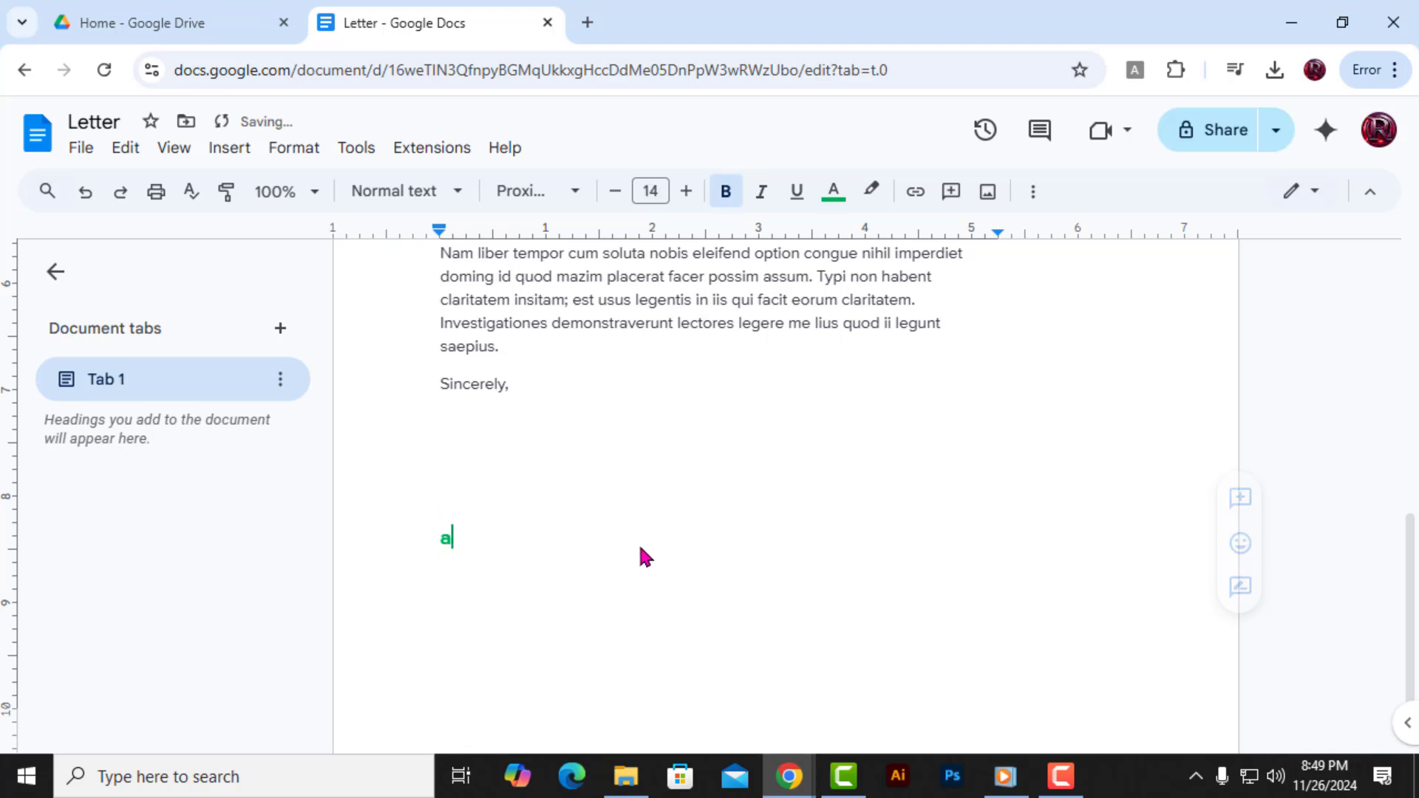
type("lex")
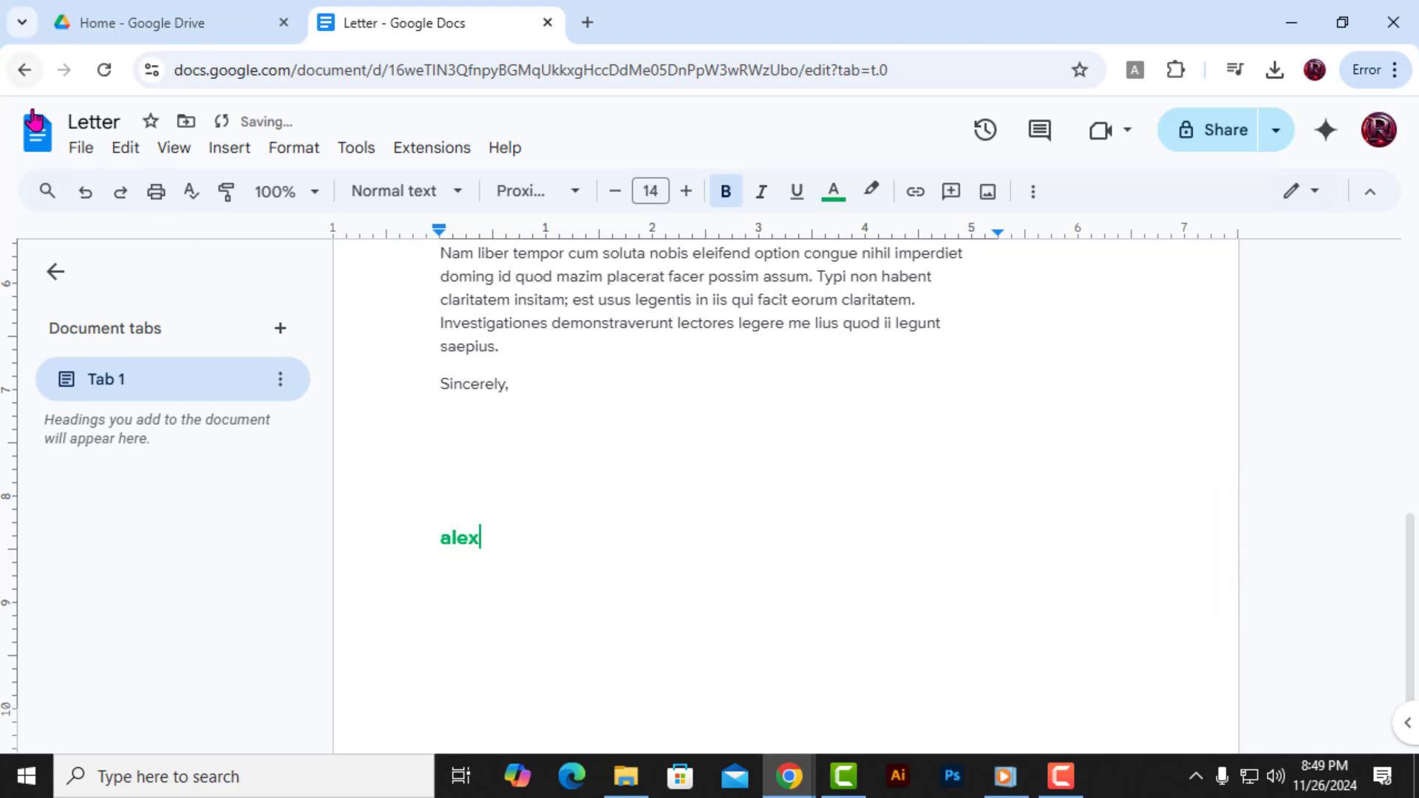
Make a copy of the letter named 'Business Inquiry Letter Template.'.
left_click(80, 147)
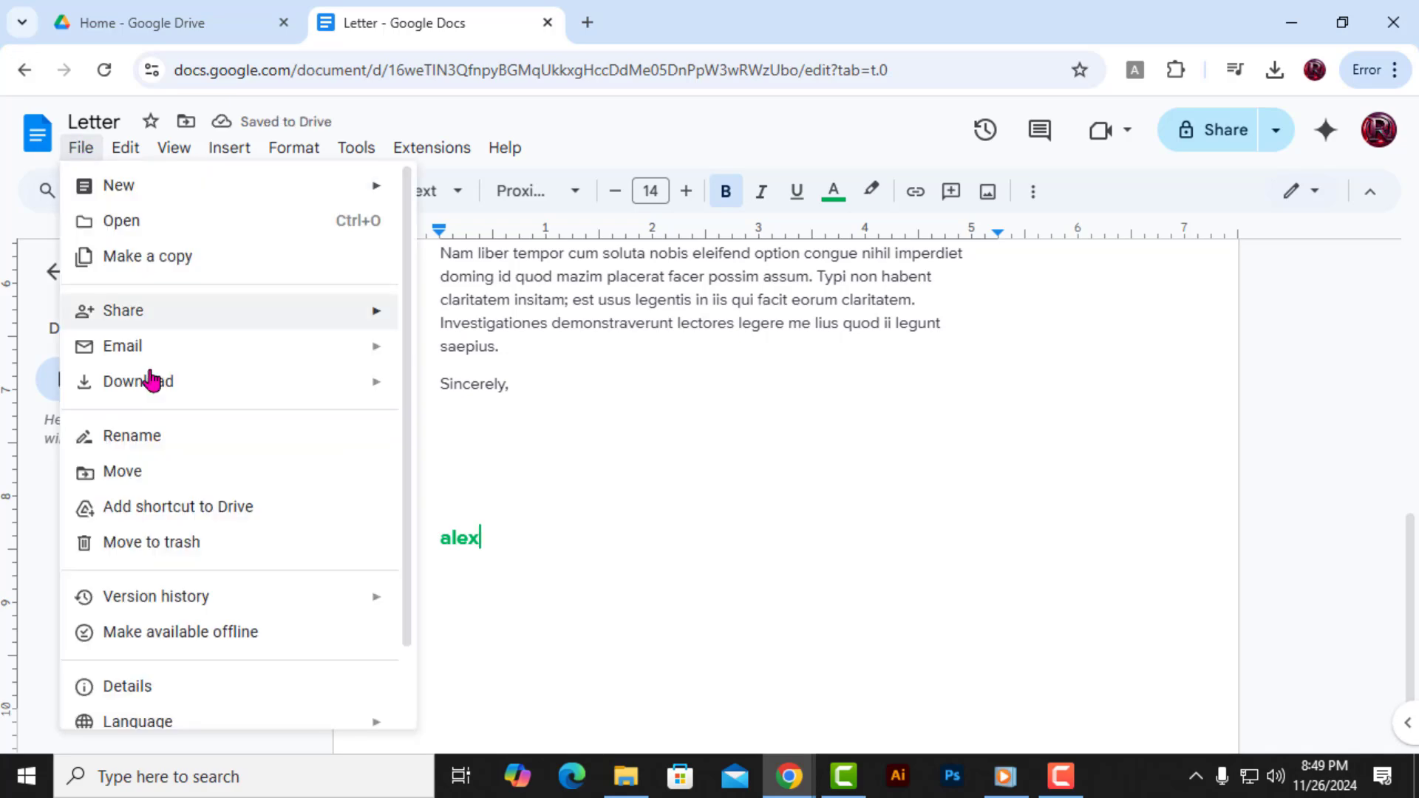
mouse_move(190, 263)
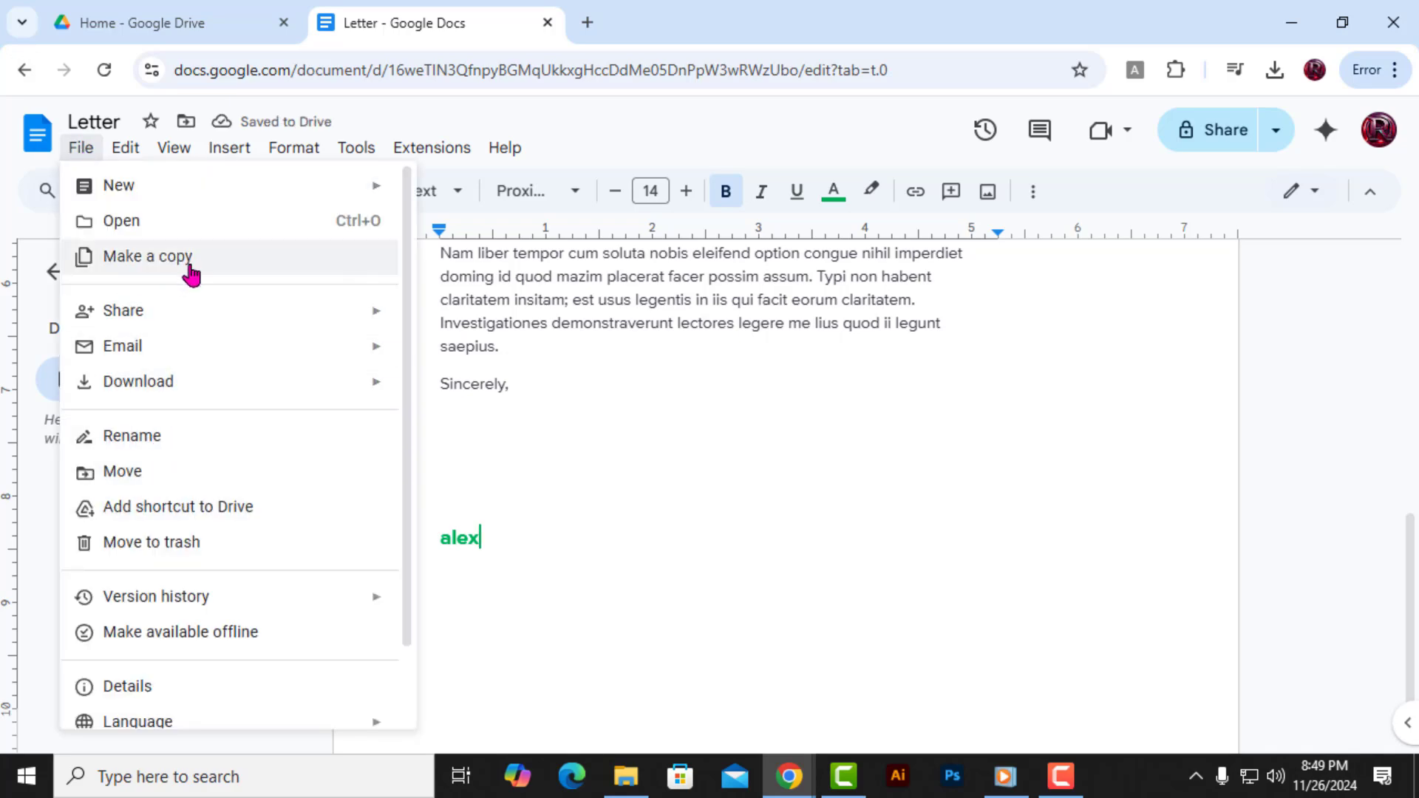
left_click(147, 255)
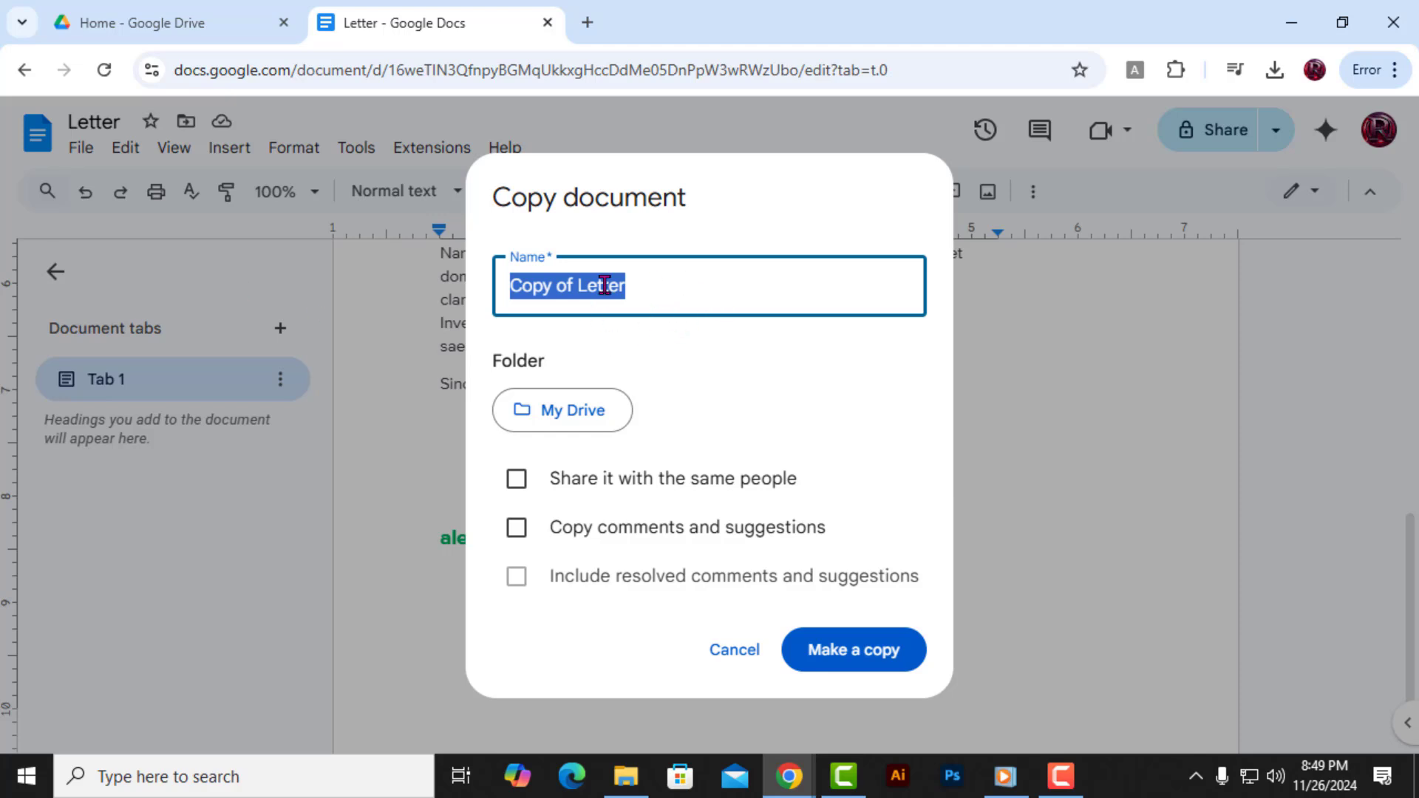
mouse_move(624, 291)
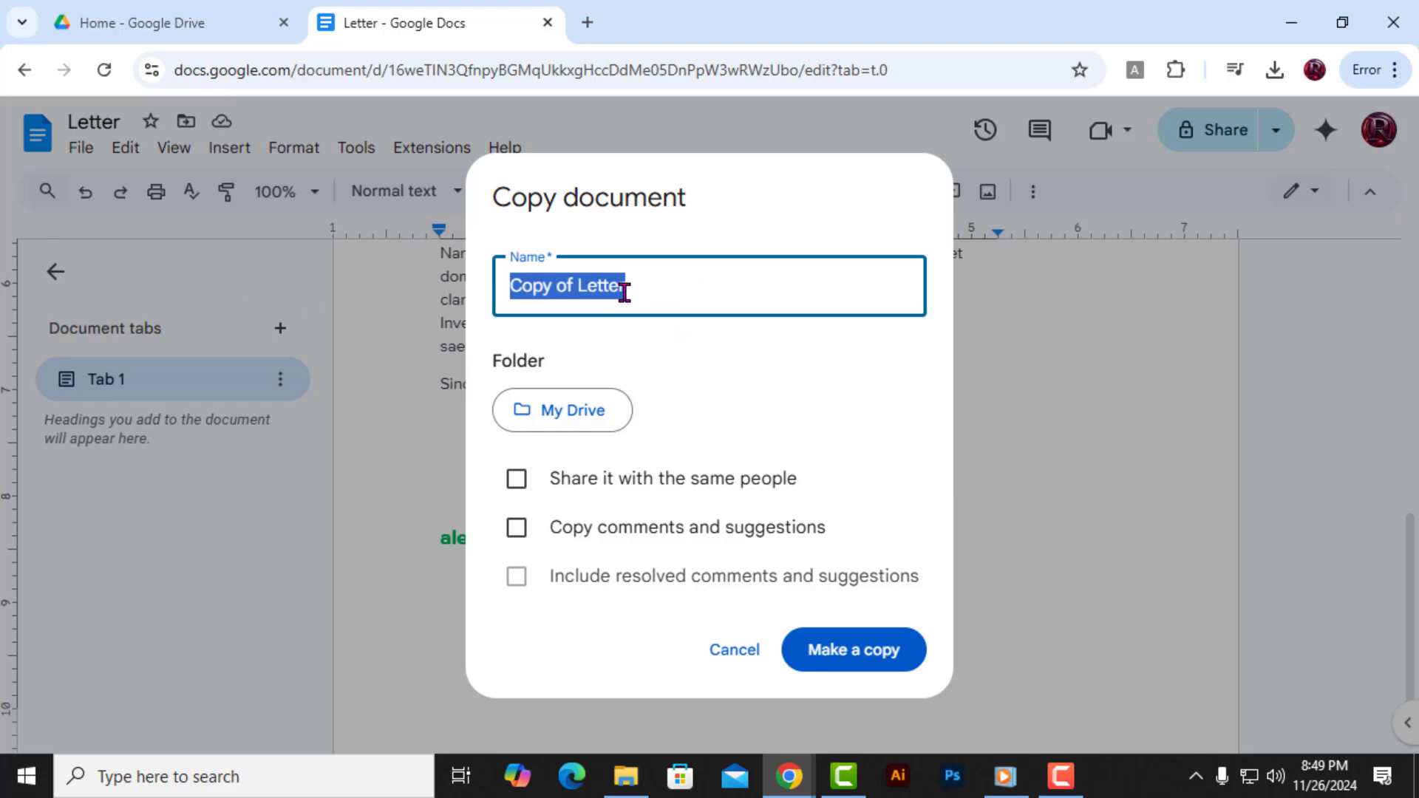
type("Business Inquiry Letter Template.")
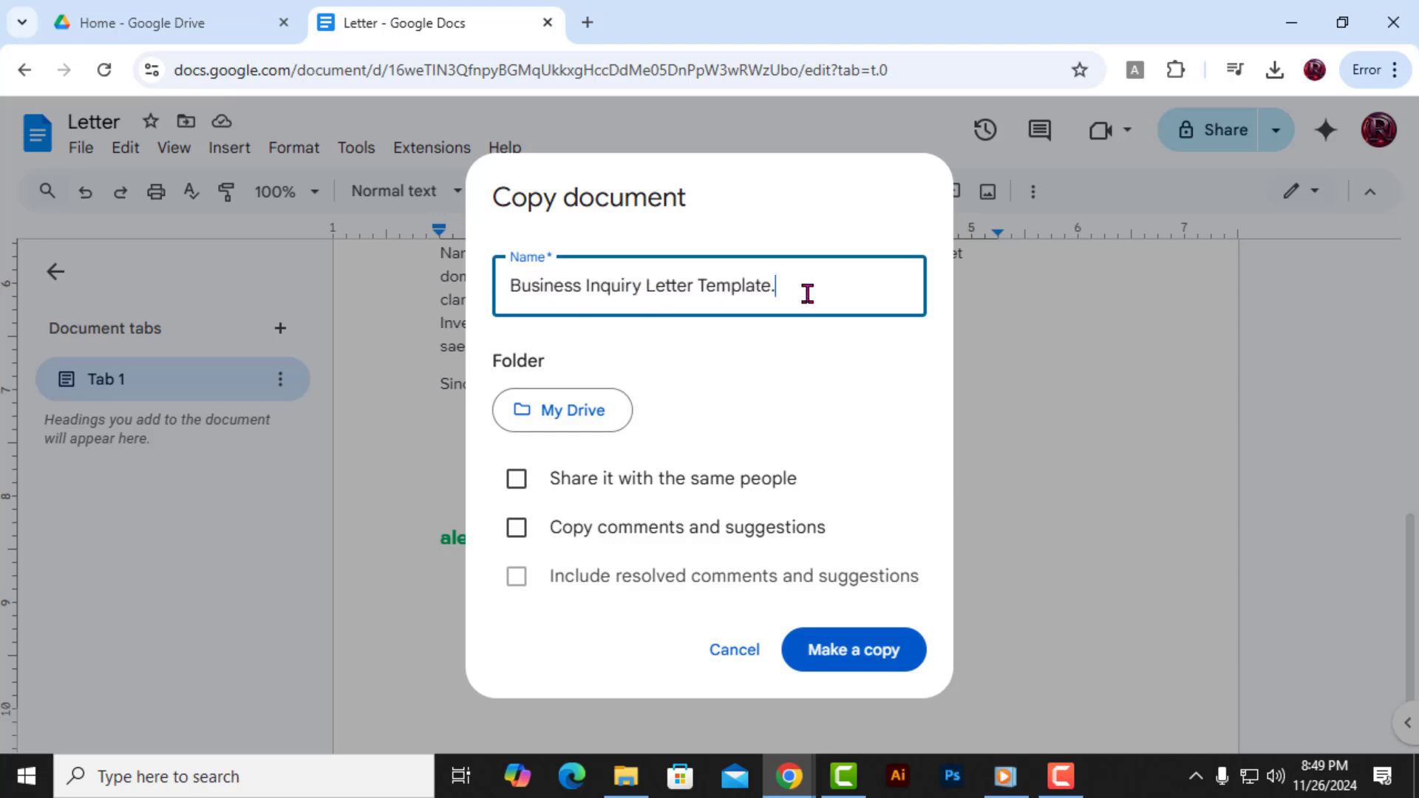
mouse_move(680, 485)
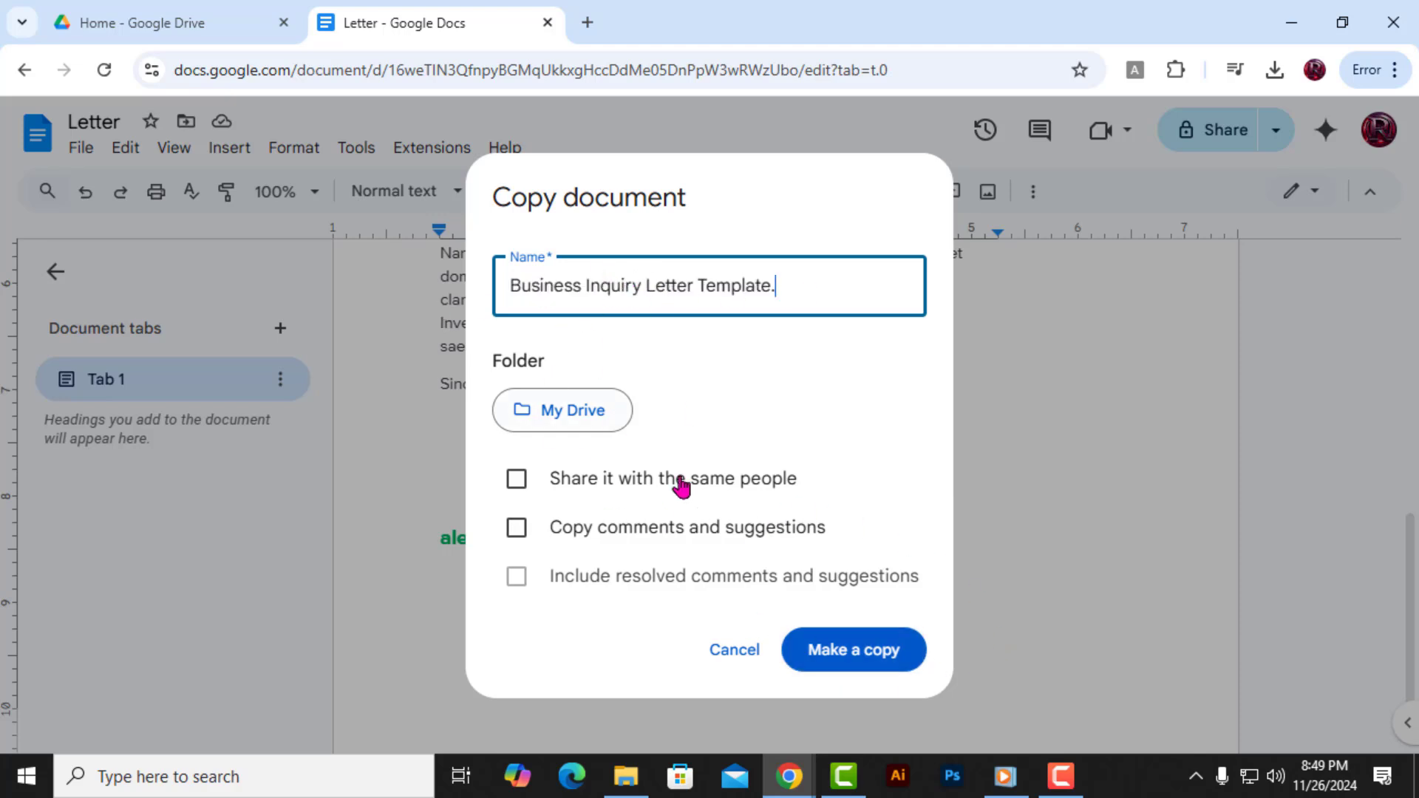
mouse_move(853, 651)
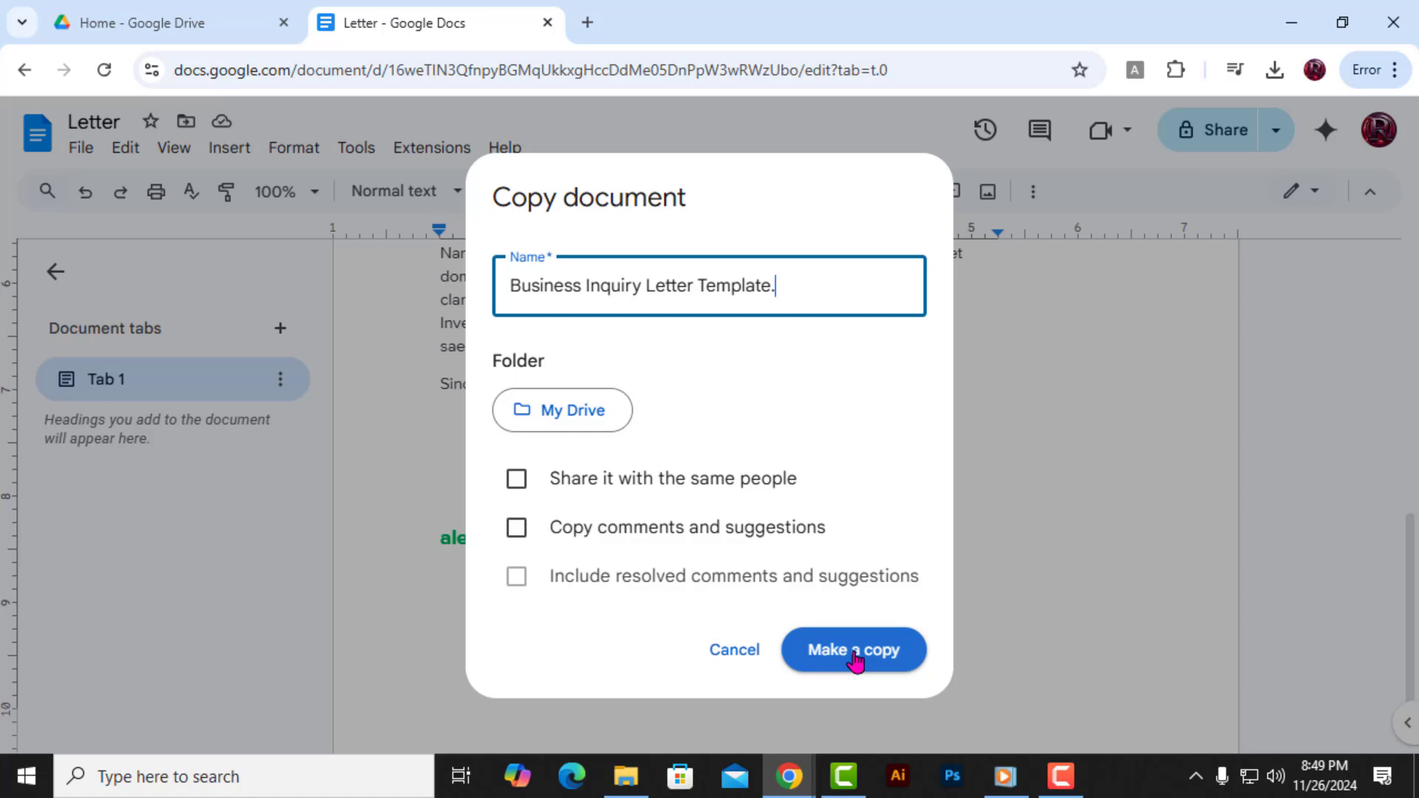
left_click(851, 650)
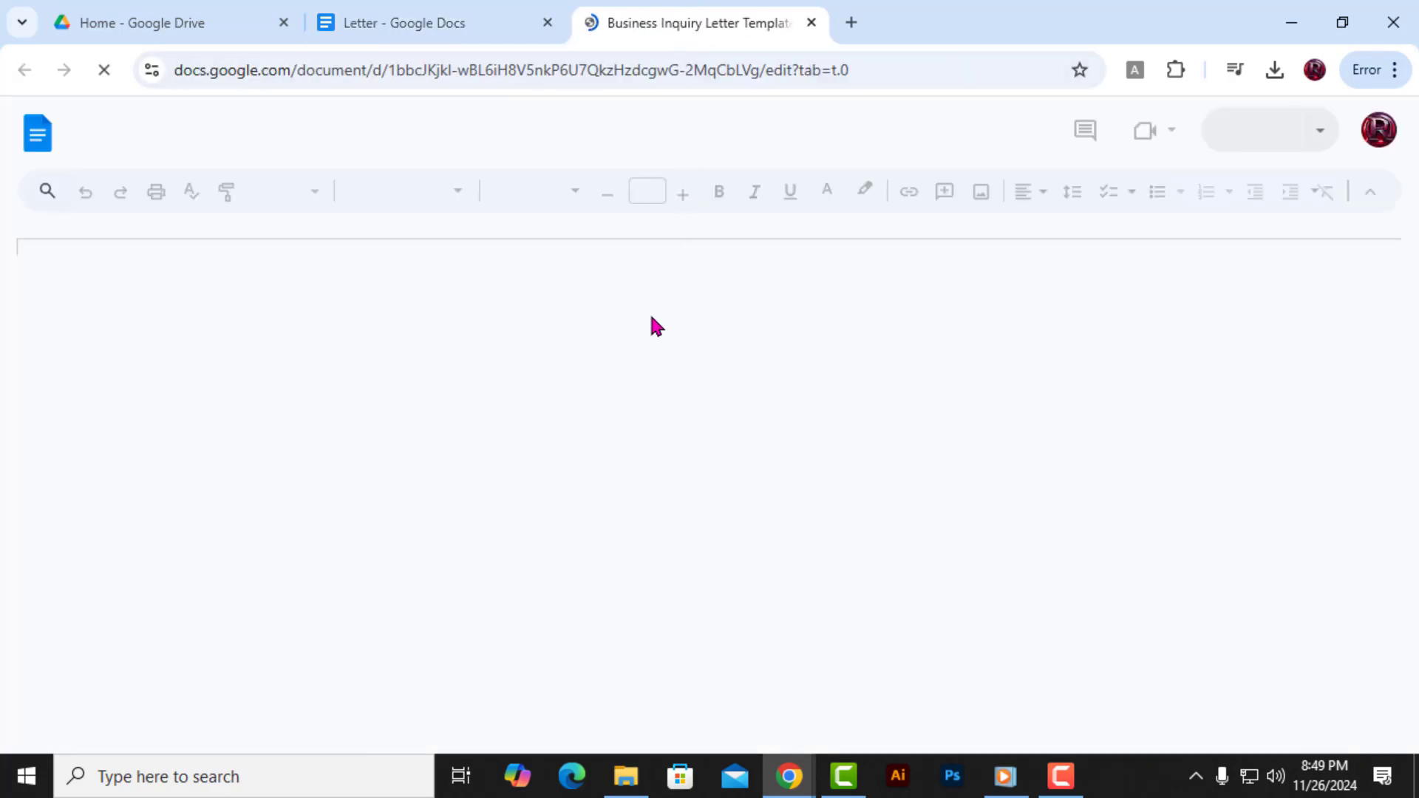
Open 'Business Inquiry Letter Template.' from Drive's Recent list.
left_click(158, 22)
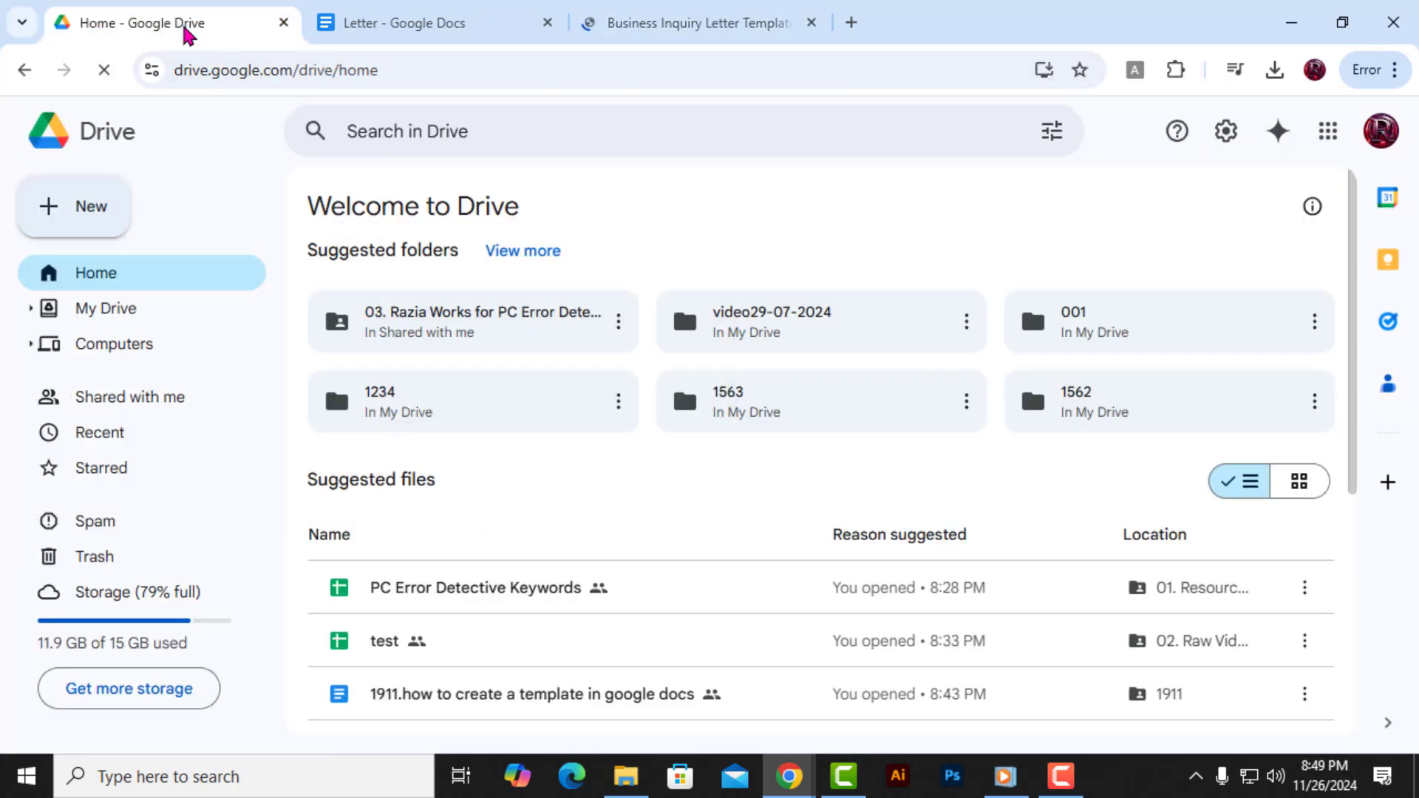
left_click(99, 431)
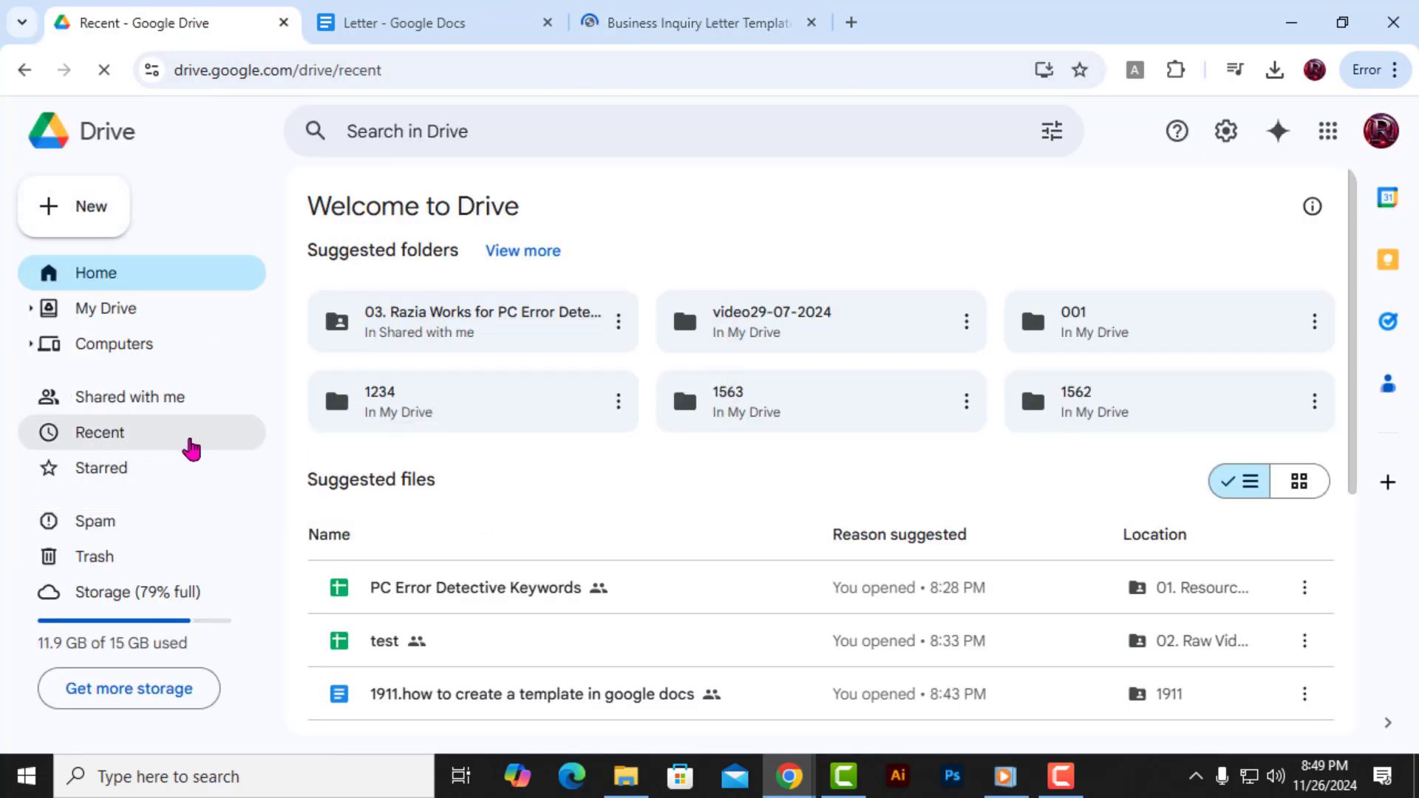
left_click(99, 431)
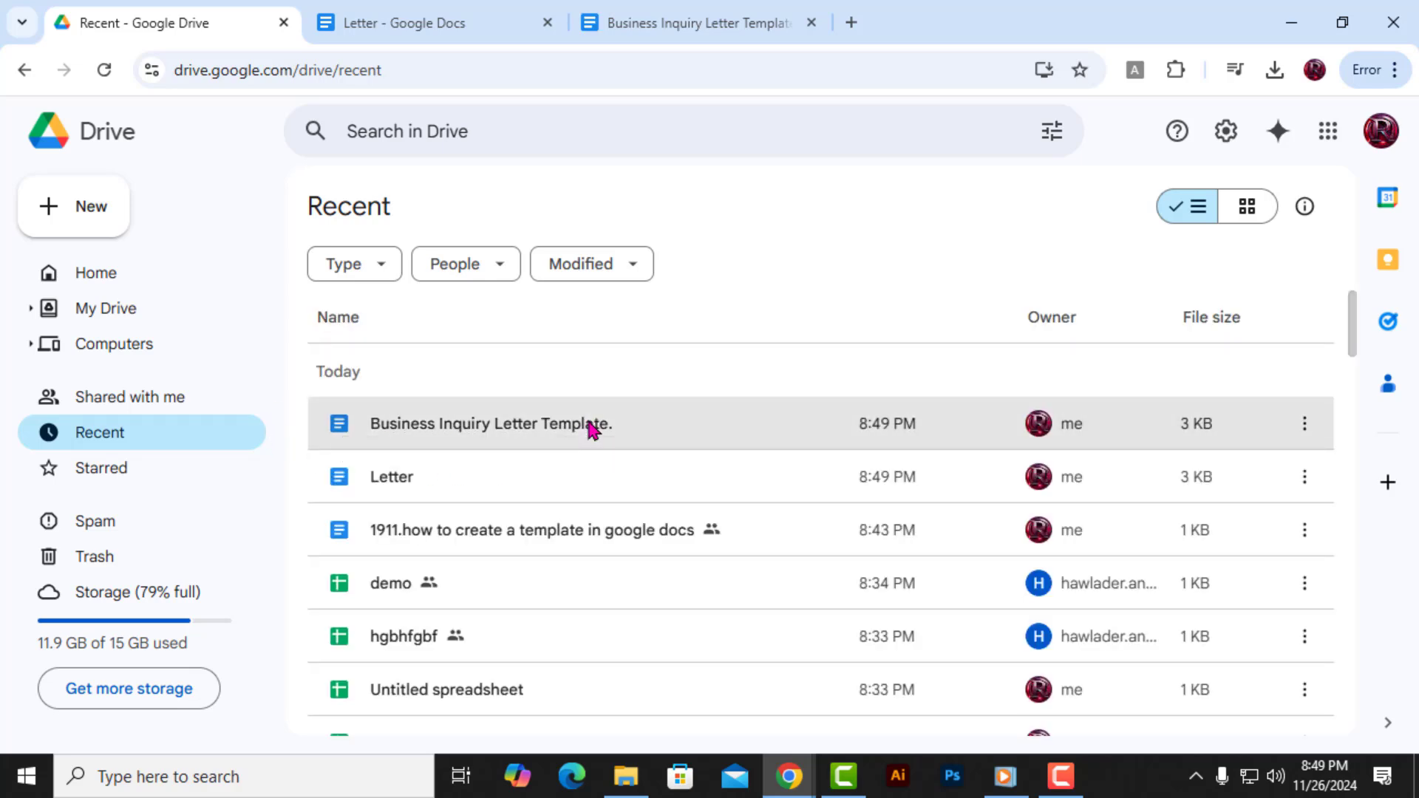
double_click(489, 424)
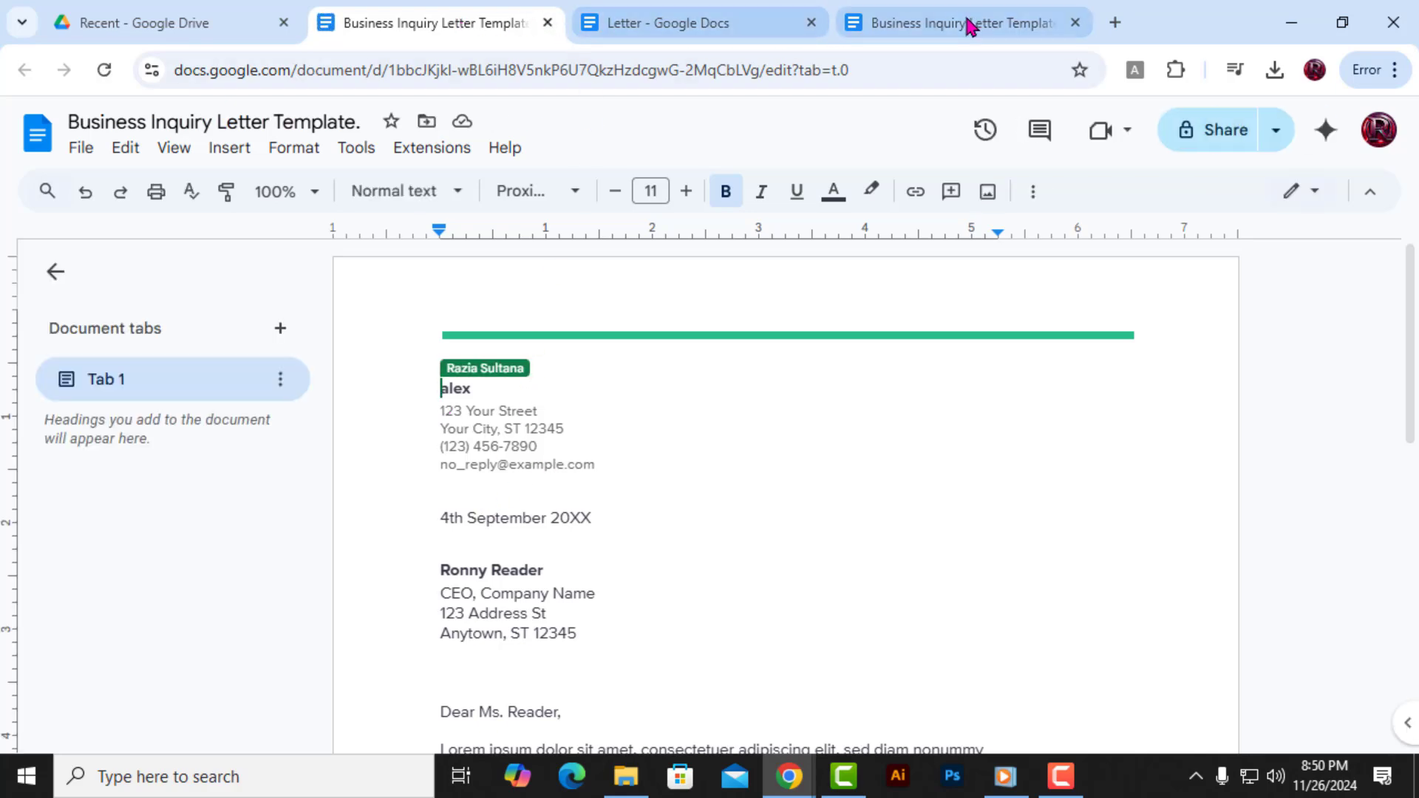
Overwrite the date line with 'jvjbnjbnnm' and scroll to the signature.
left_click(162, 22)
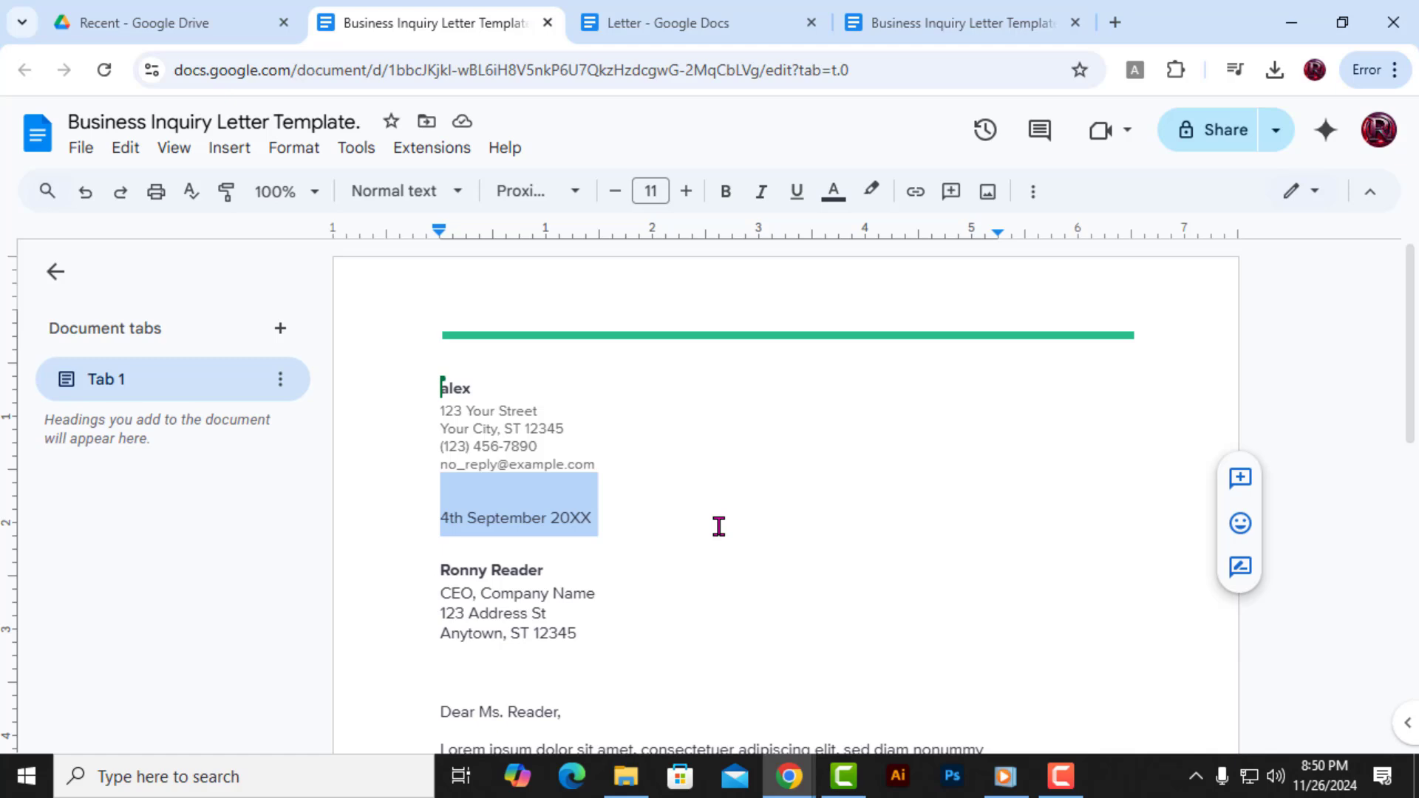
type("jv")
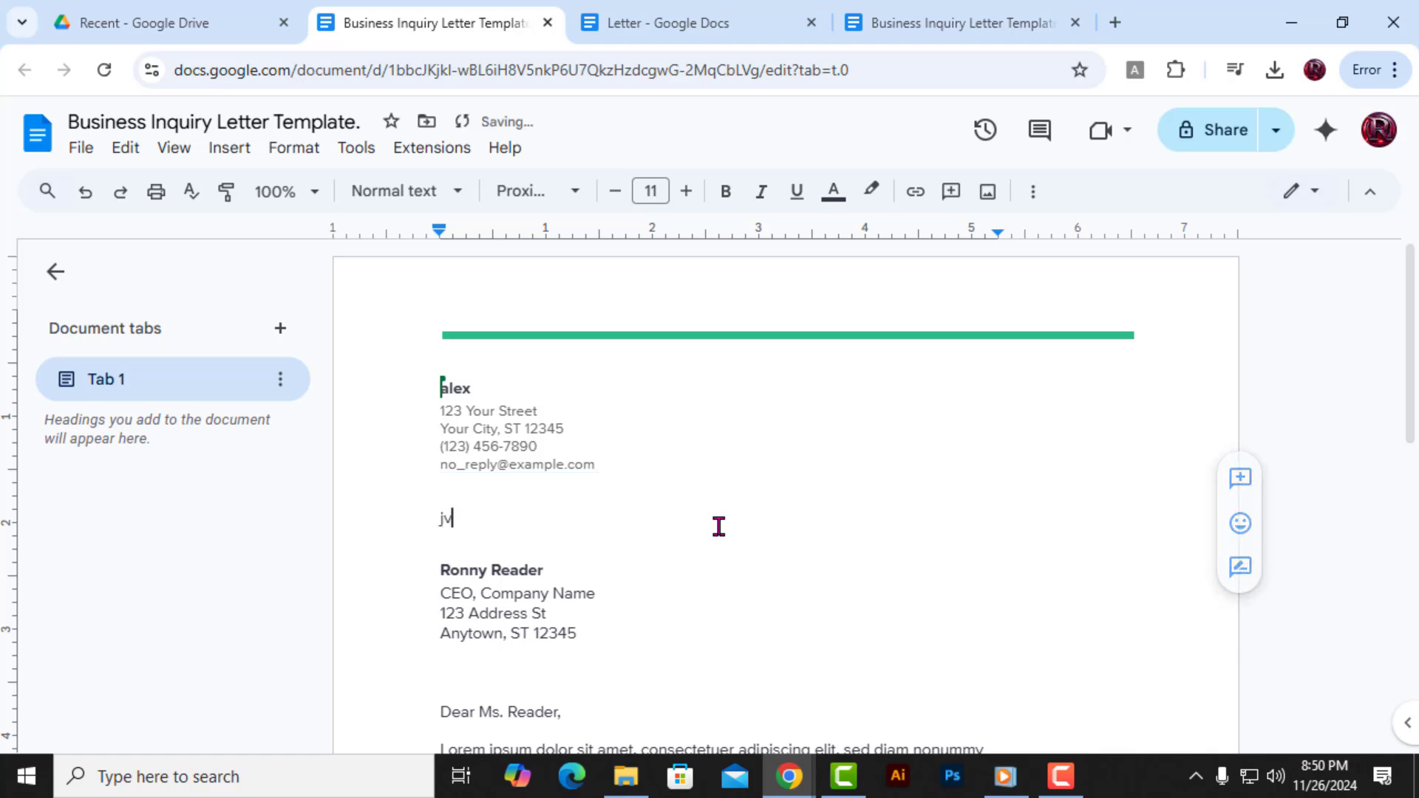
type("jbnjbnnm")
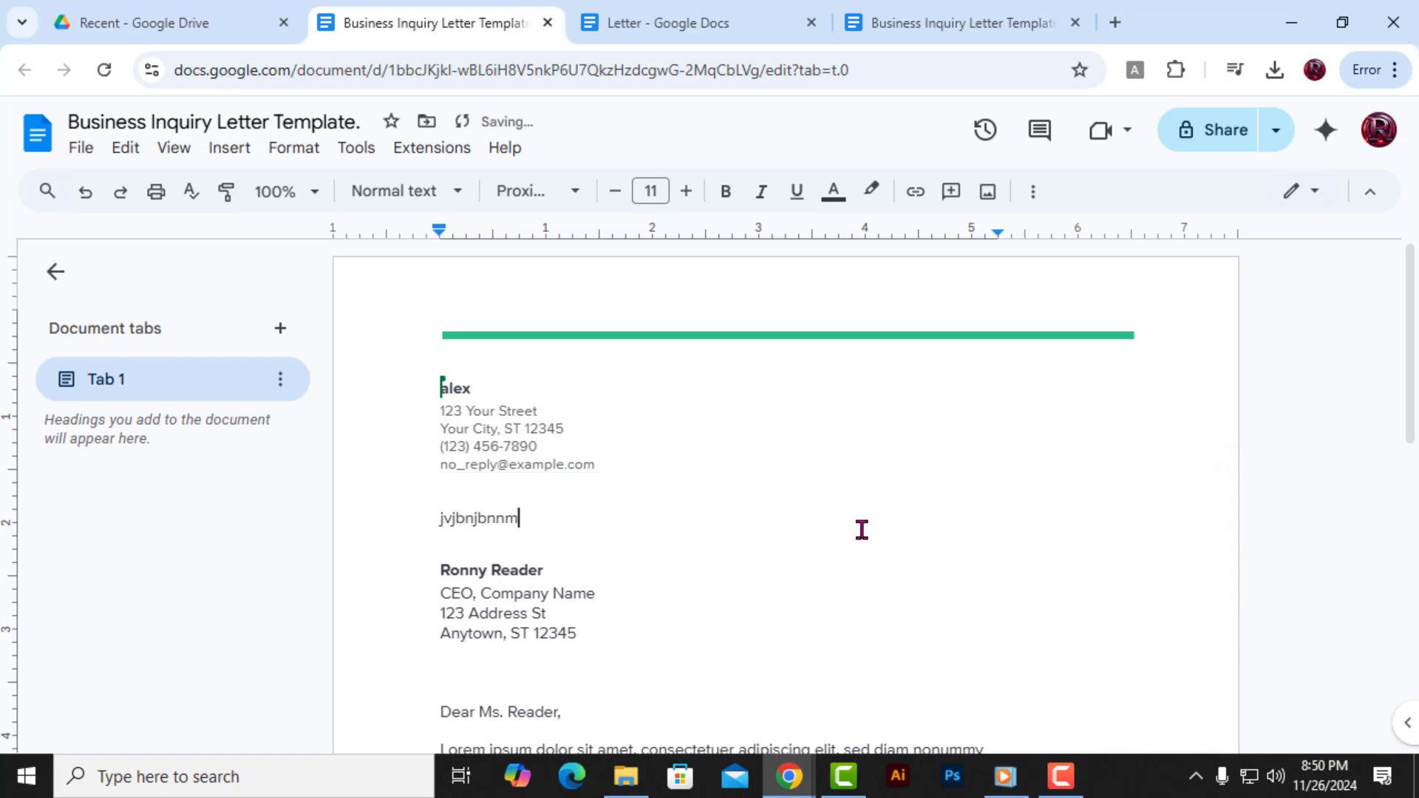
scroll("down", 3)
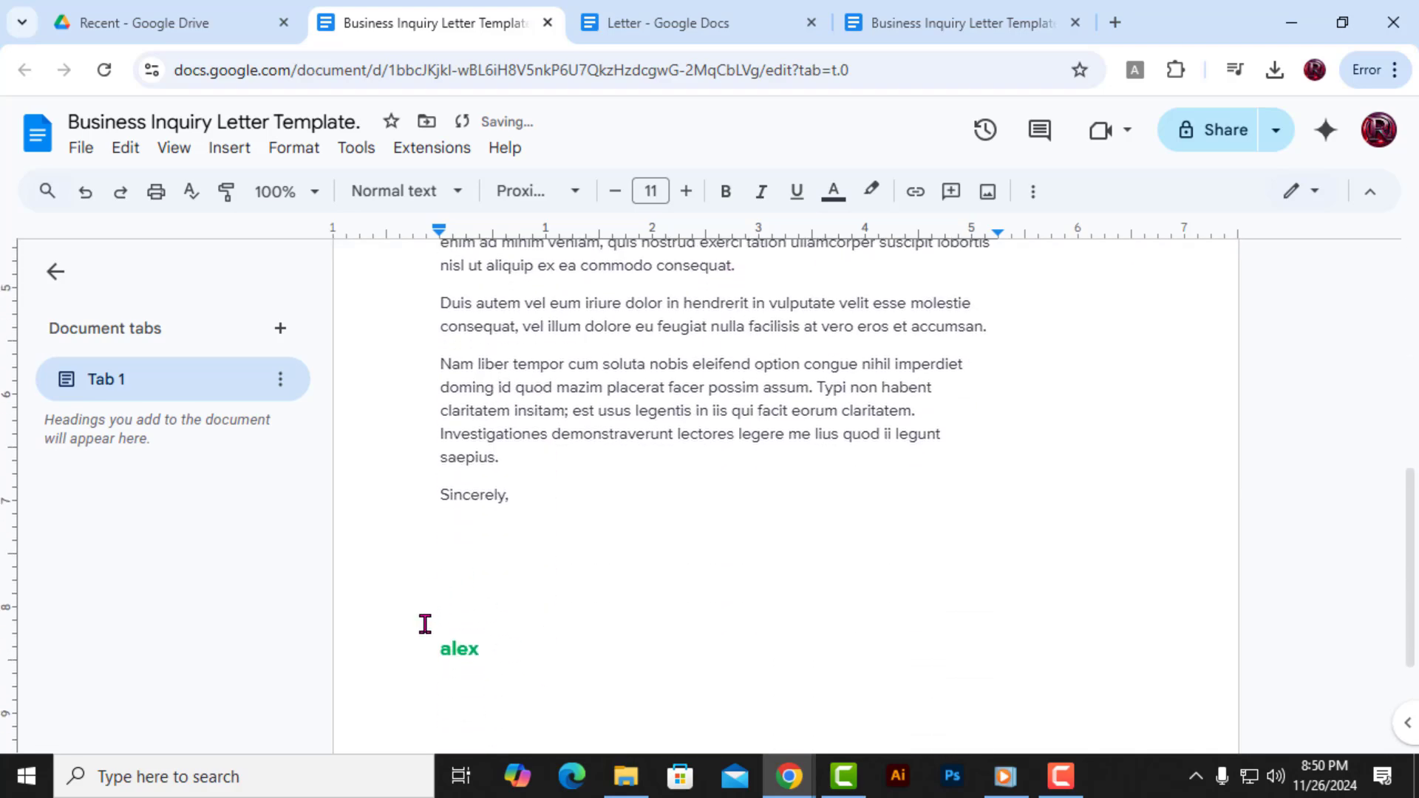